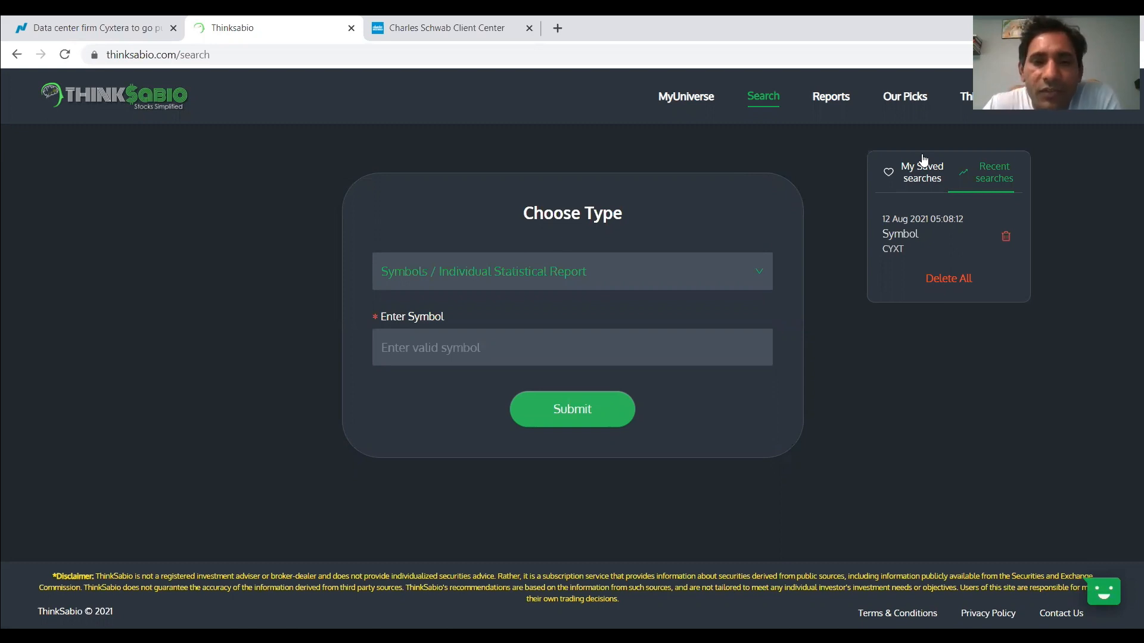
# Step: Enter CYXT, Starboard Value Acquisition Corp., as the symbol for the individual statistical report
pyautogui.click(572, 347)
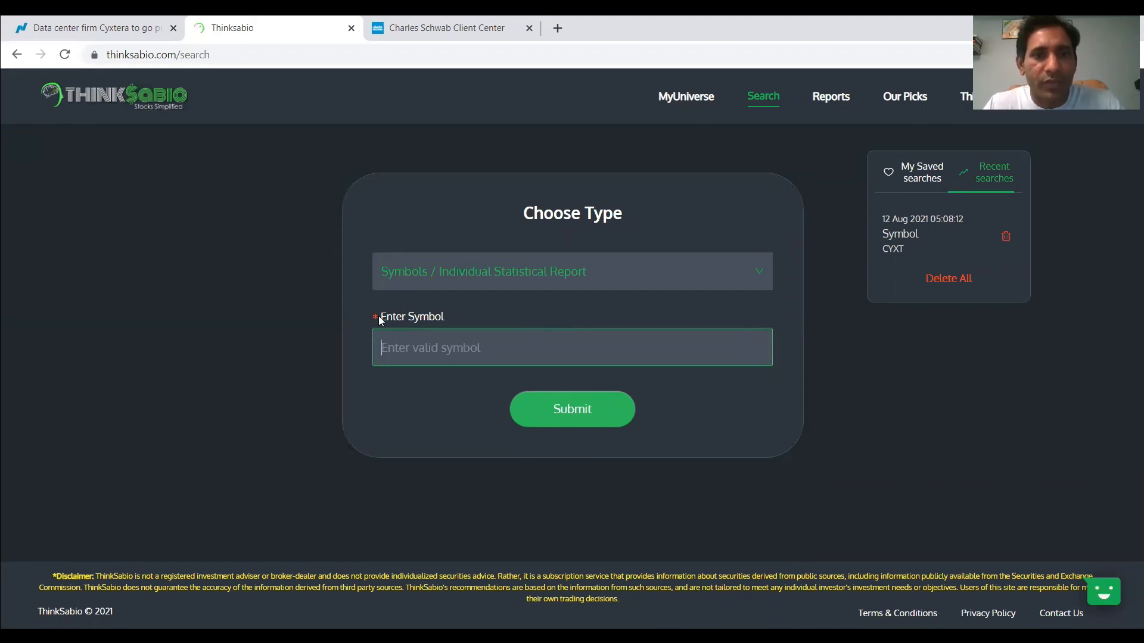
pyautogui.write('CY')
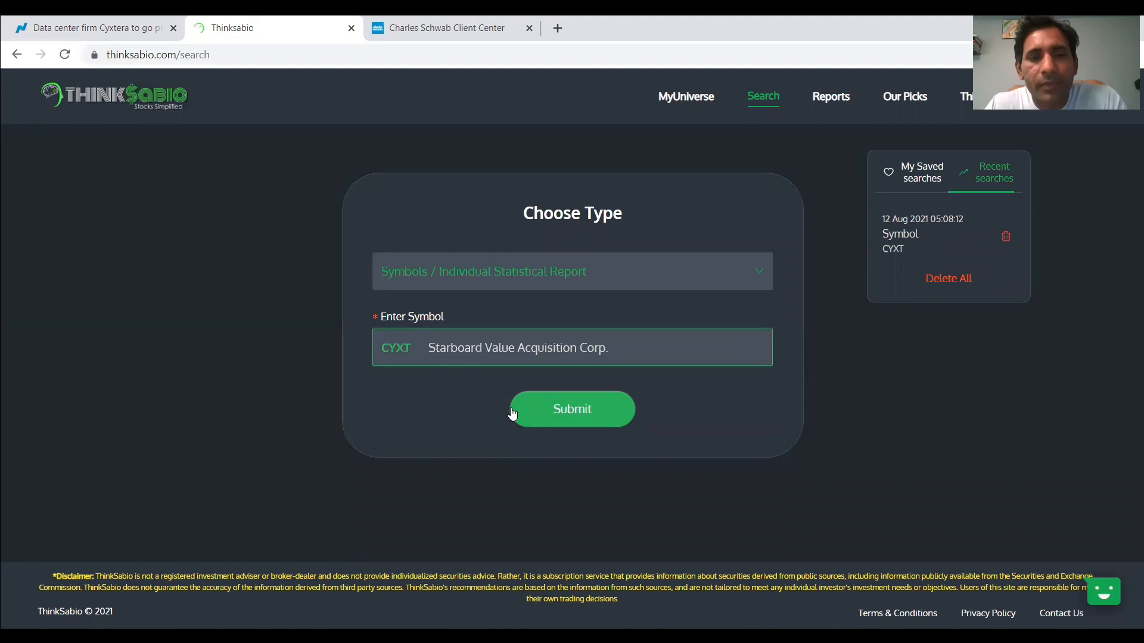
# Step: Run the CYXT report and expand its recent SEC 13D/G transactions table
pyautogui.click(570, 408)
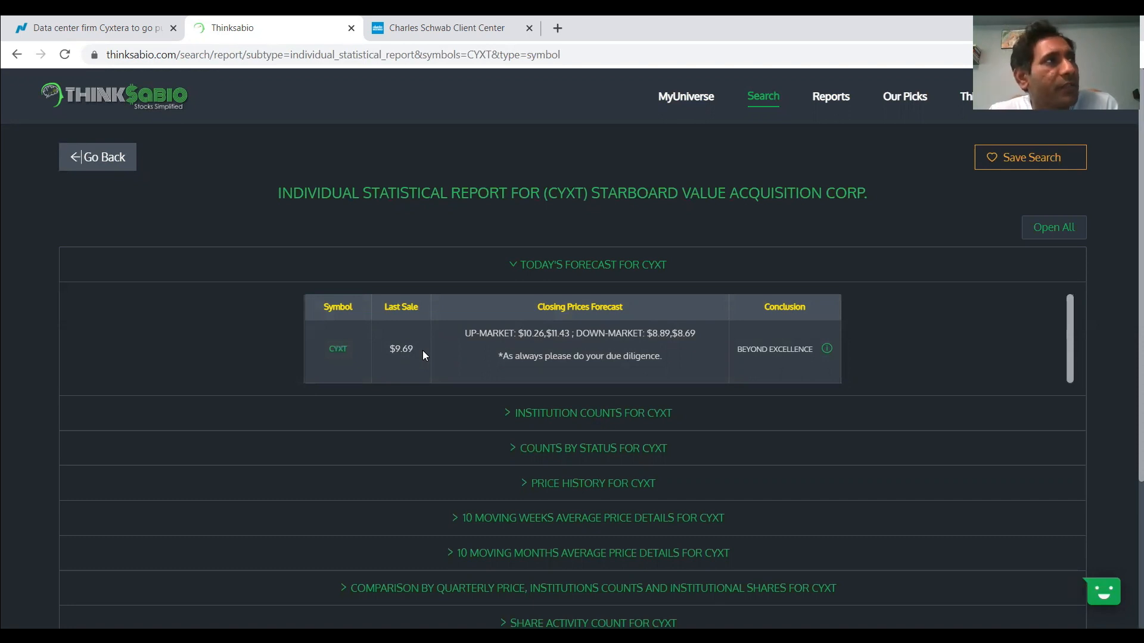
pyautogui.scroll(-3)
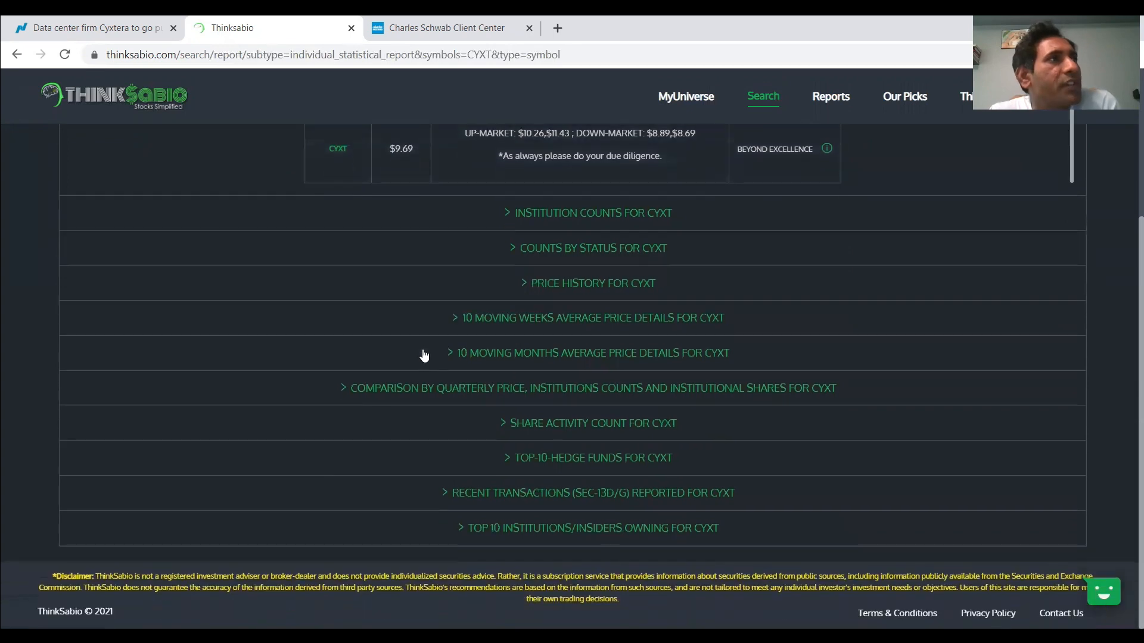
pyautogui.moveTo(493, 484)
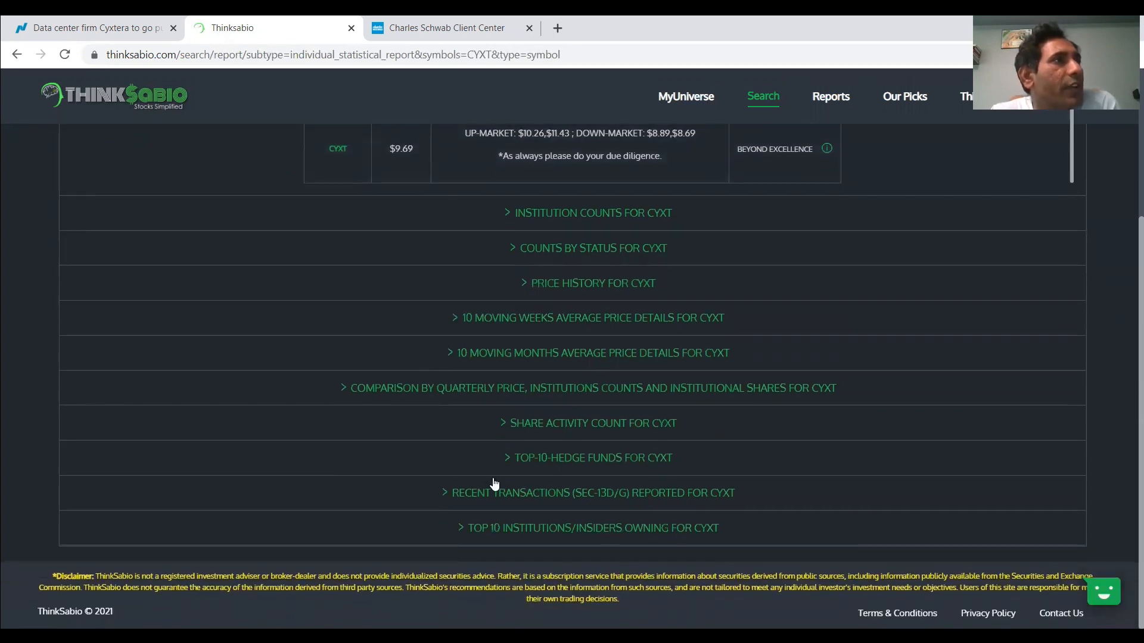
pyautogui.click(592, 492)
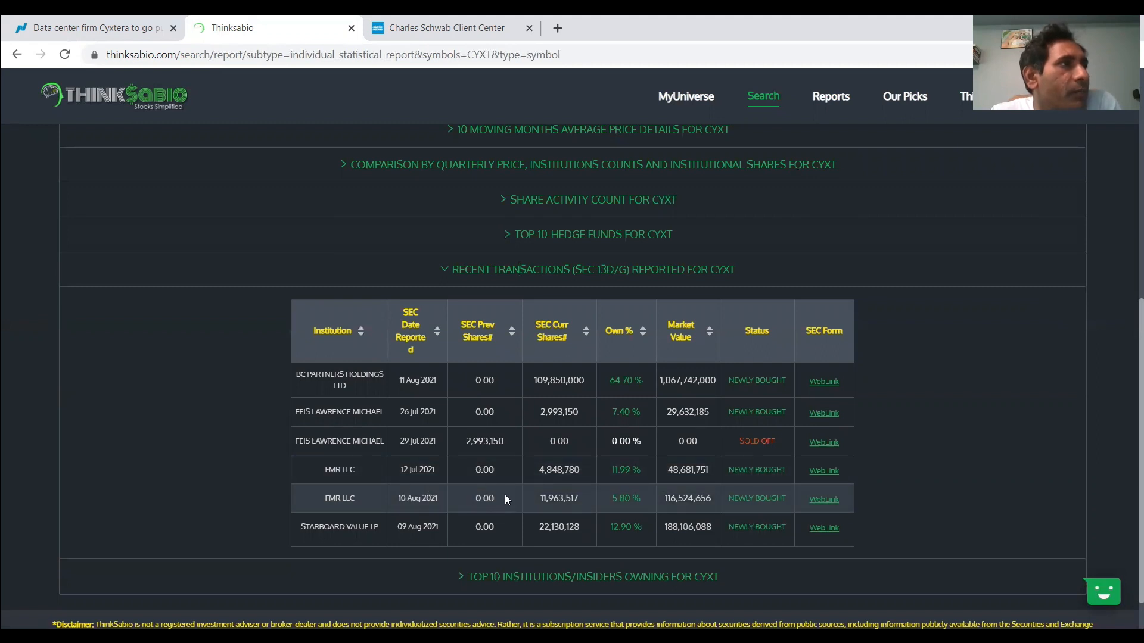
pyautogui.moveTo(385, 503)
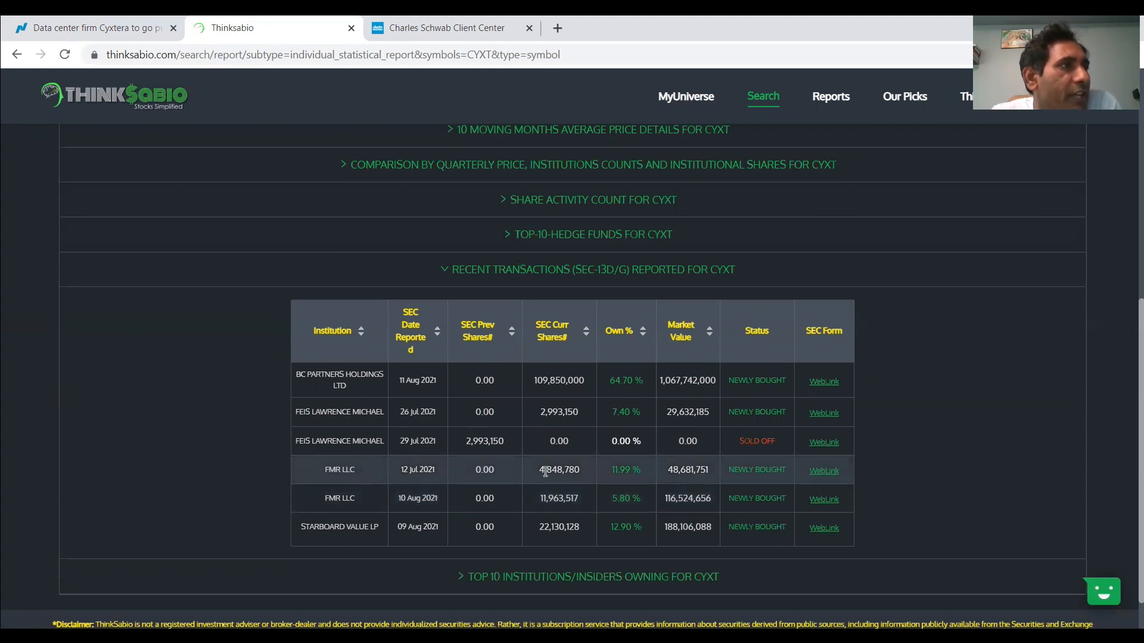
pyautogui.moveTo(402, 474)
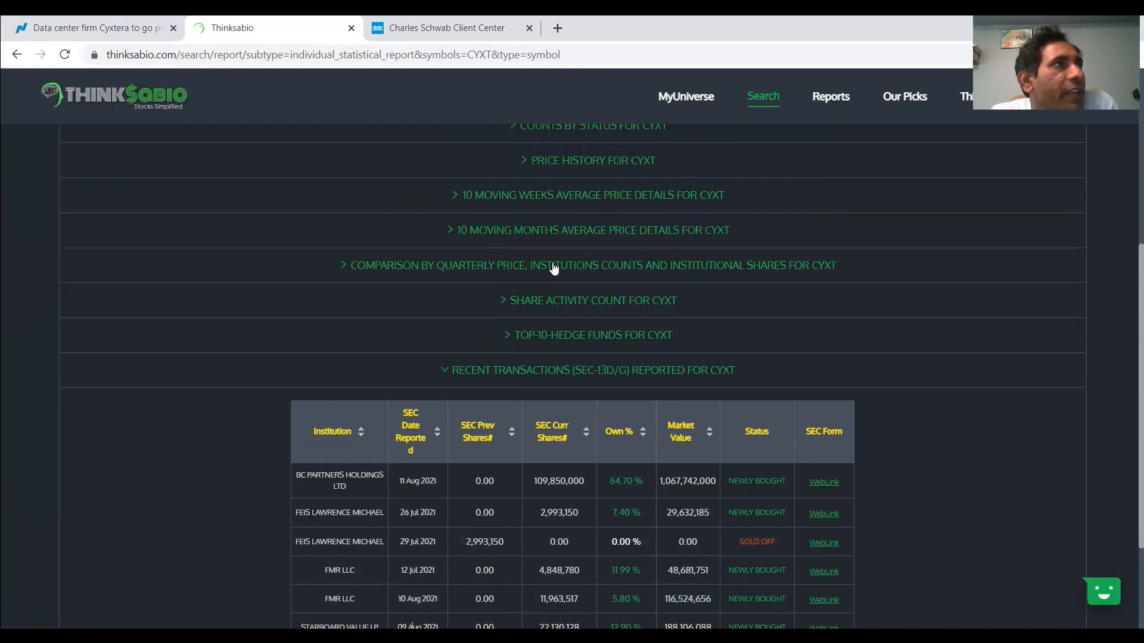
# Step: Expand the quarterly comparison and top 10 institutional owners tables, selecting Hudson Bay's name
pyautogui.click(592, 265)
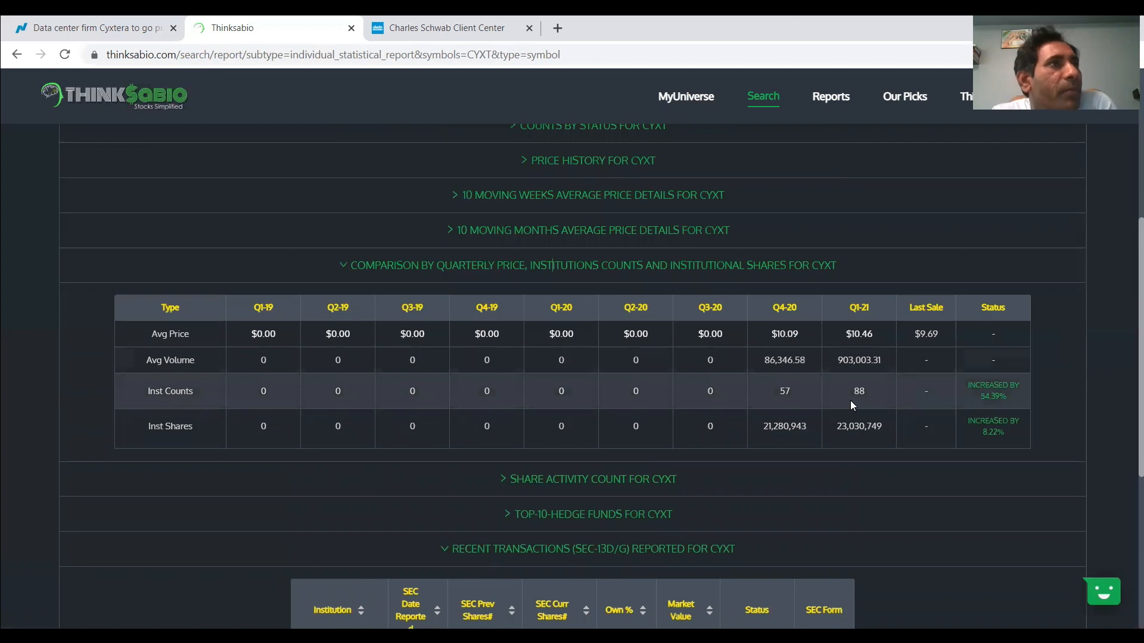
pyautogui.scroll(-3)
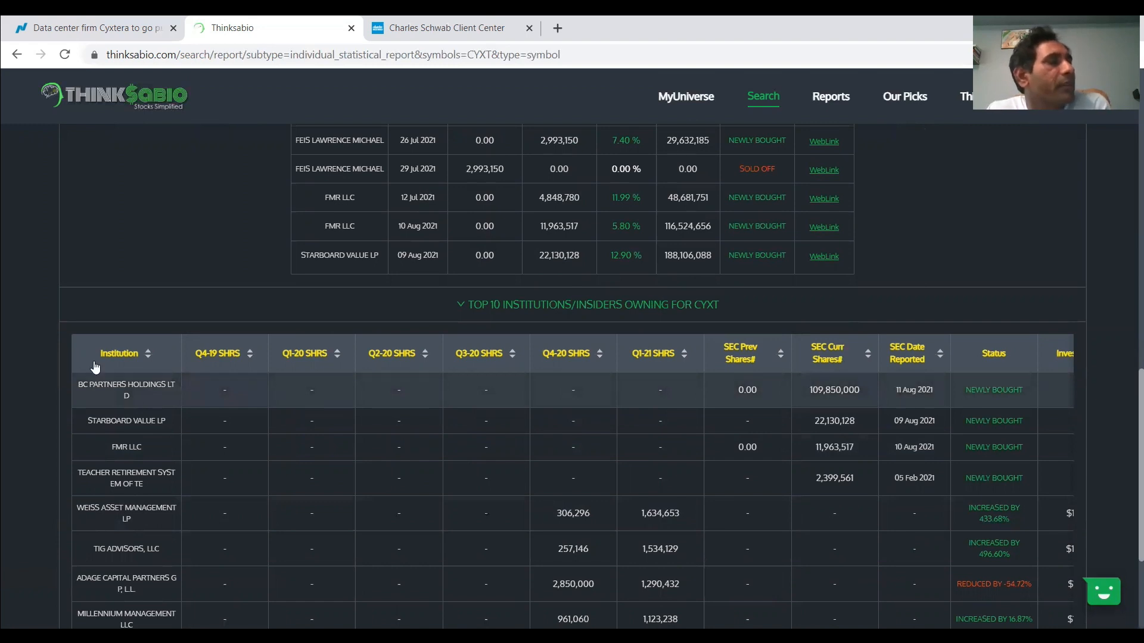
pyautogui.moveTo(138, 466)
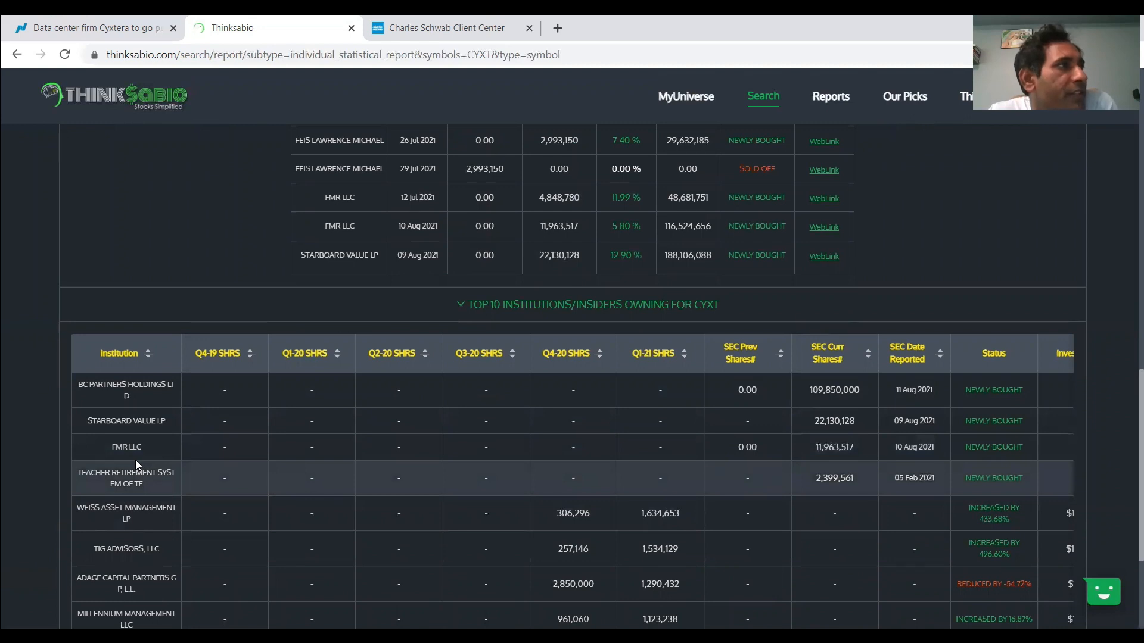
pyautogui.scroll(-3)
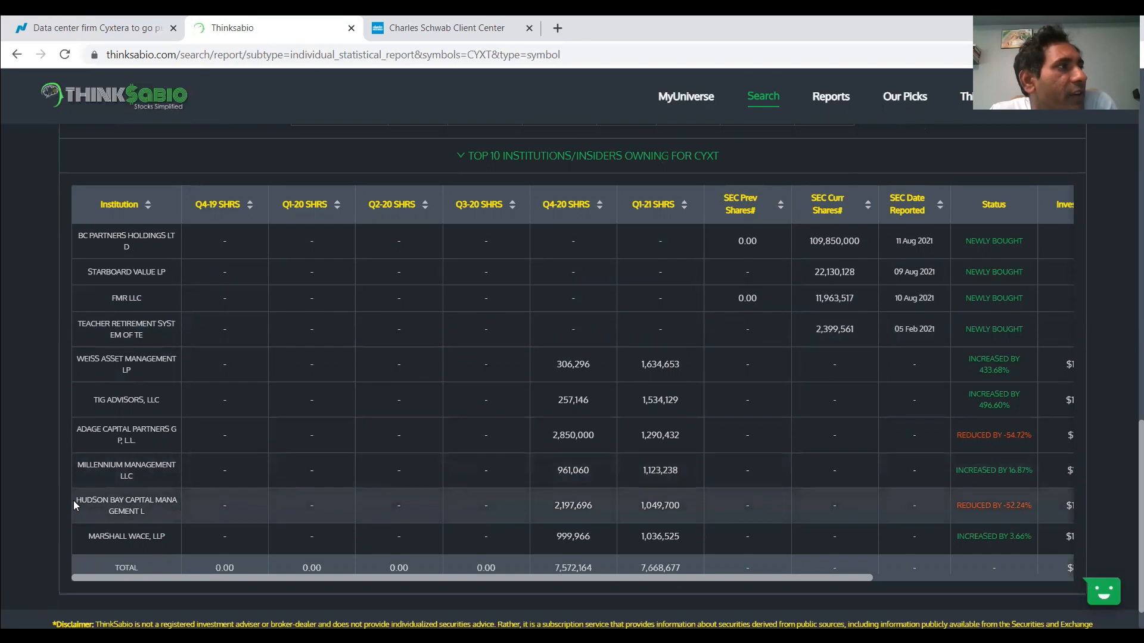
pyautogui.doubleClick(124, 499)
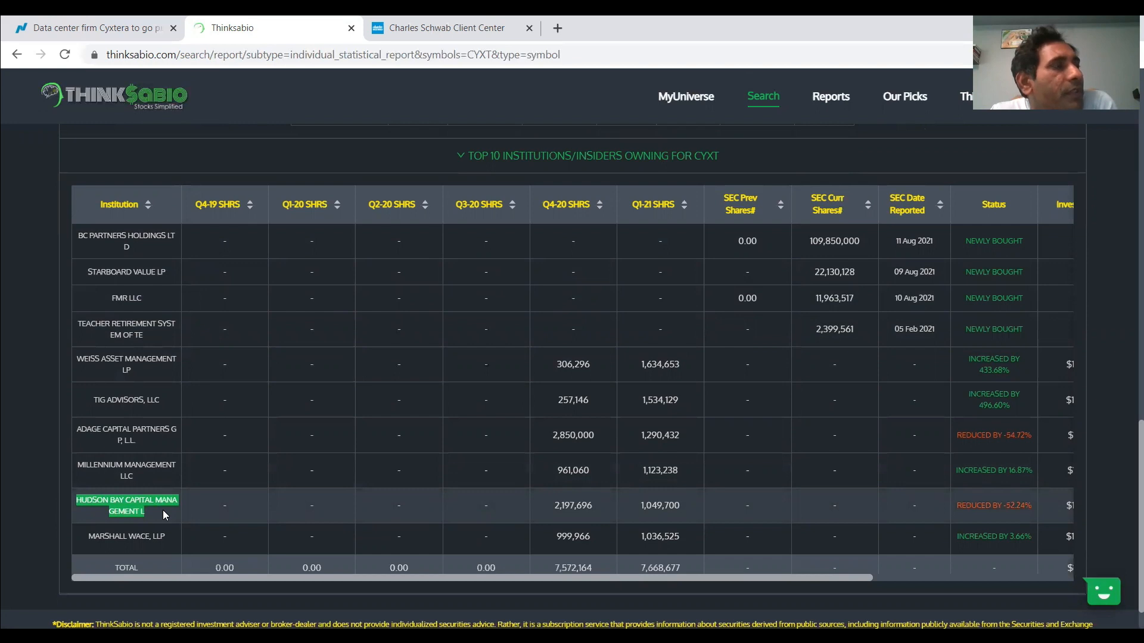
pyautogui.moveTo(671, 496)
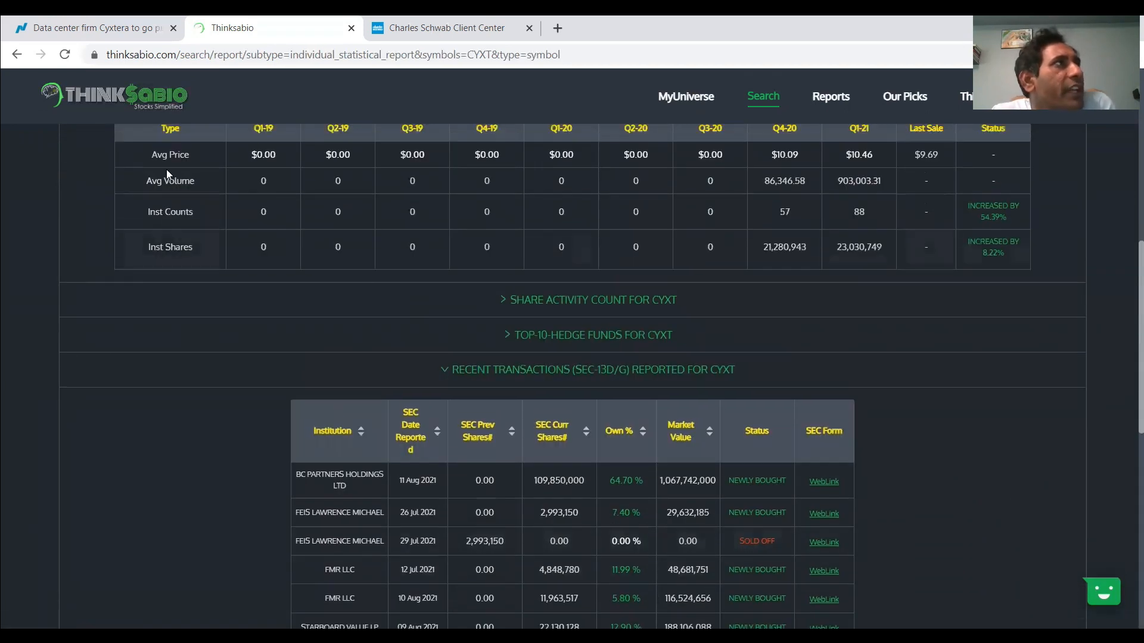
# Step: Read through the Nasdaq article on Cyxtera going public via Starboard to the CYXT ticker paragraph
pyautogui.click(87, 28)
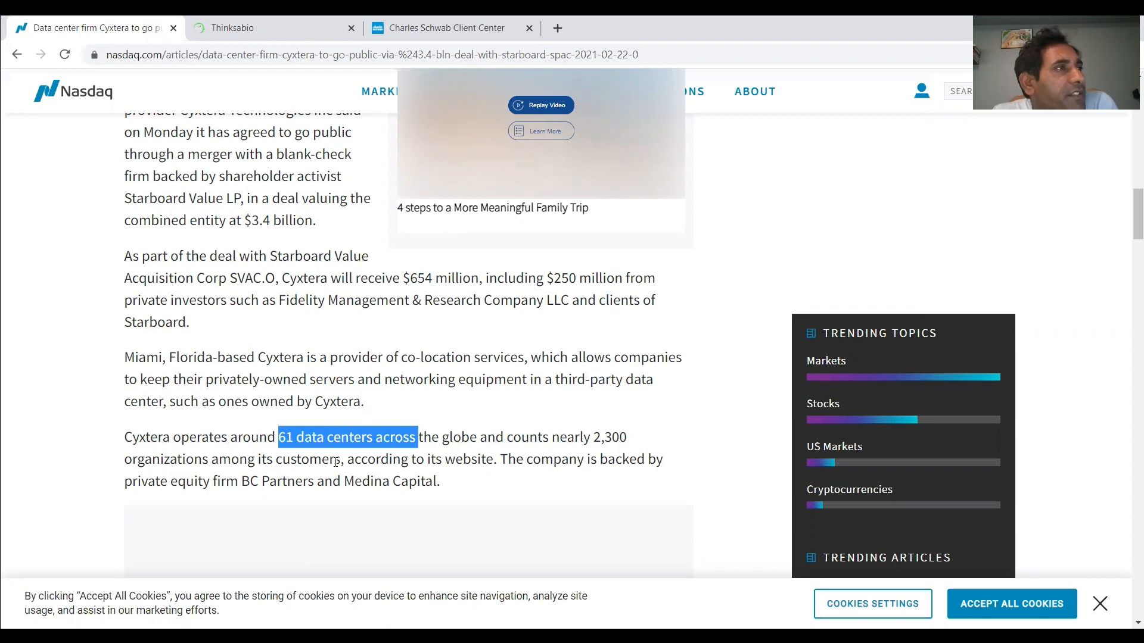
pyautogui.moveTo(334, 462)
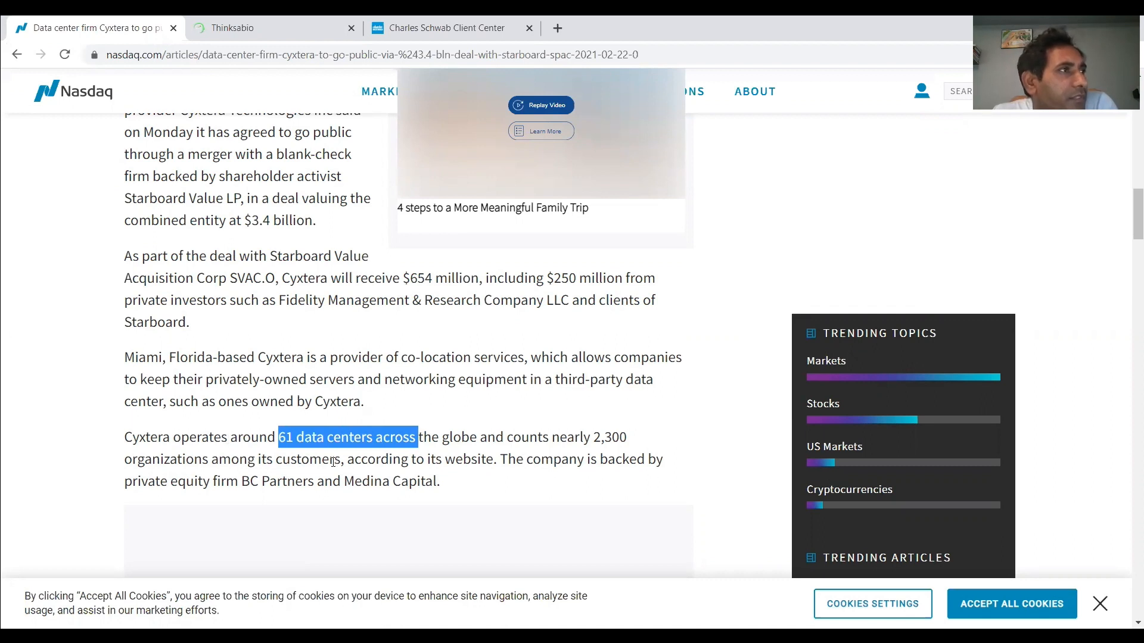
pyautogui.scroll(-3)
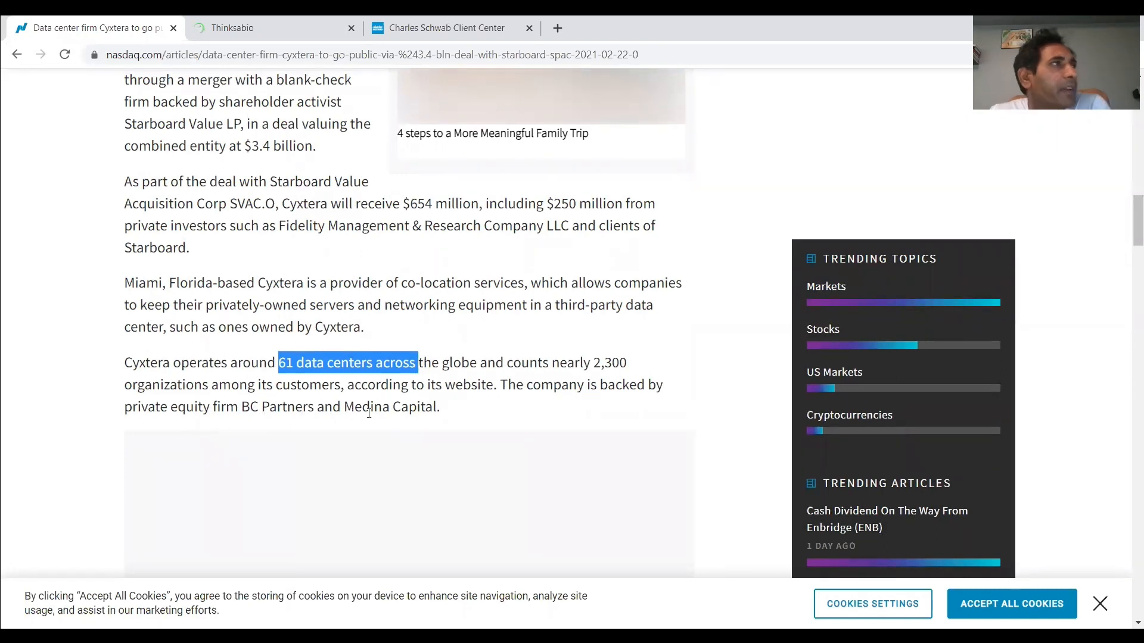
pyautogui.scroll(-3)
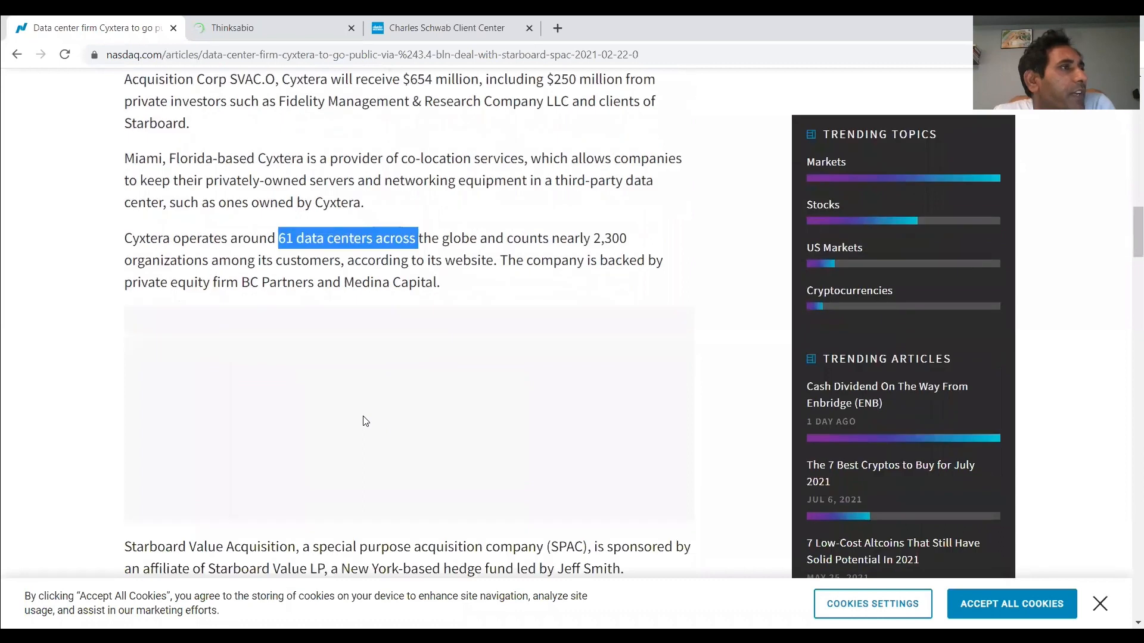
pyautogui.scroll(-3)
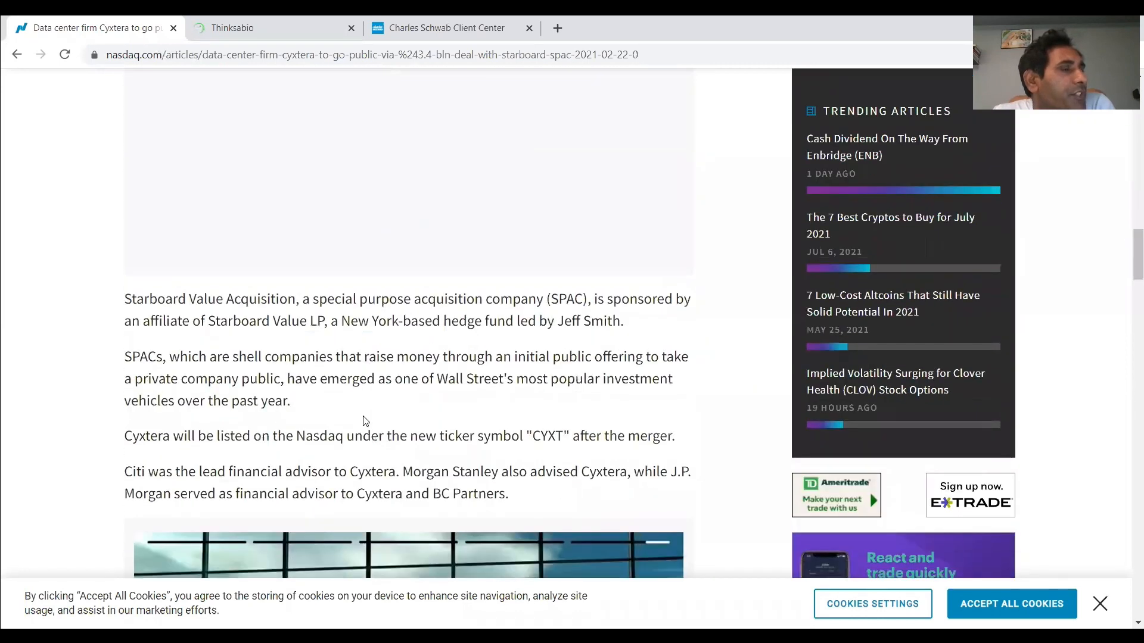
pyautogui.scroll(-3)
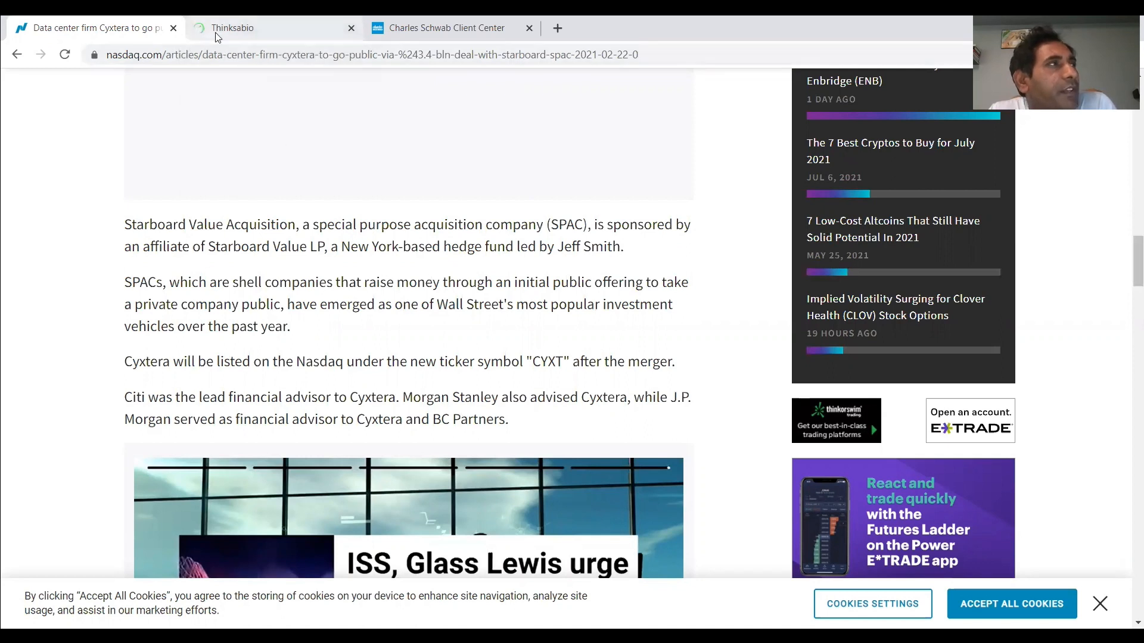
# Step: Return to the CYXT report and review its quarterly comparison and SEC 13D/G transactions
pyautogui.click(255, 28)
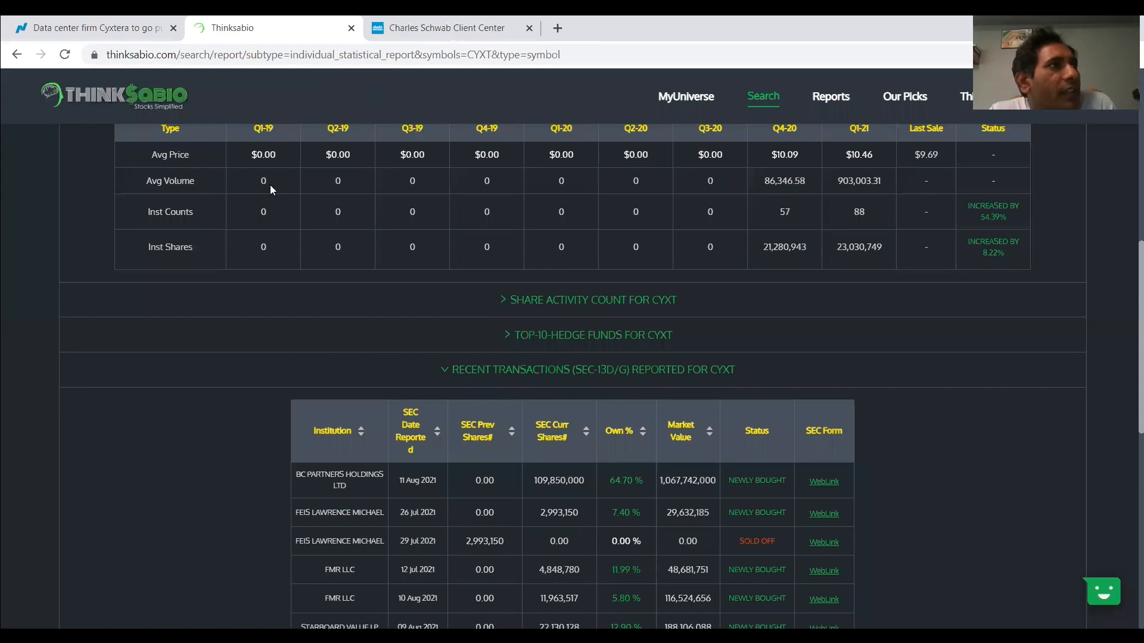
pyautogui.scroll(-3)
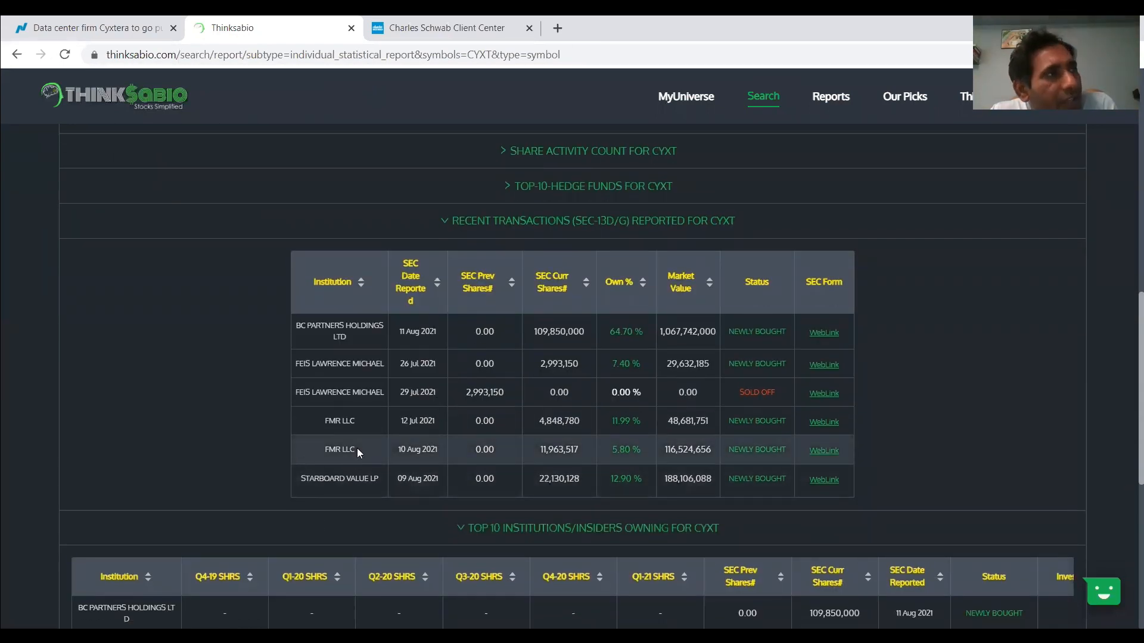
pyautogui.scroll(3)
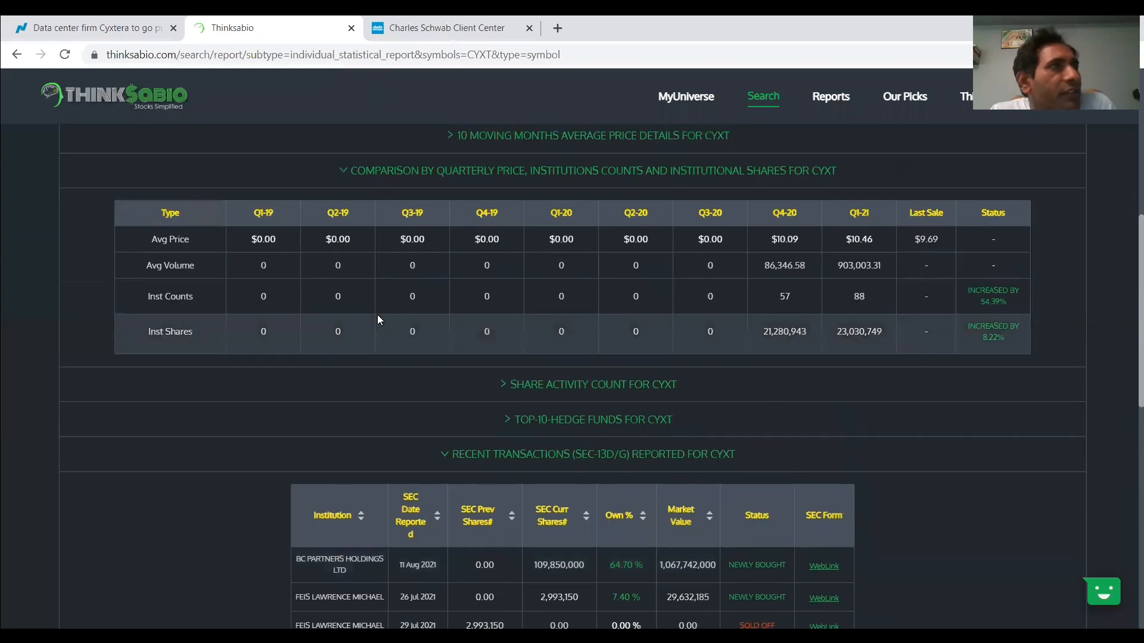
pyautogui.scroll(3)
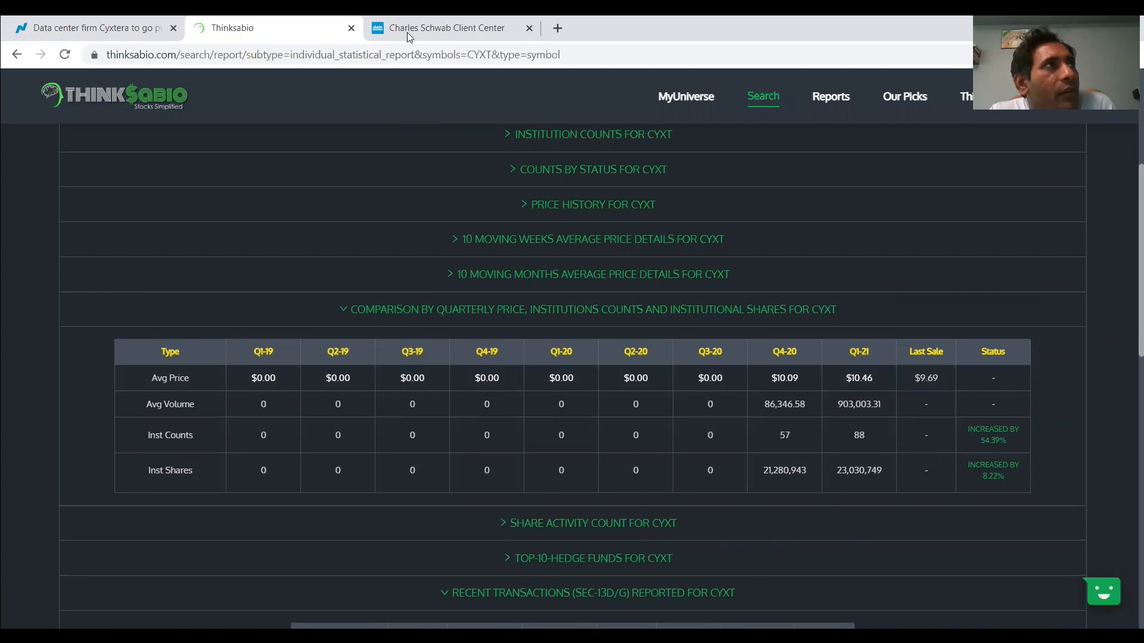
# Step: Check the pending 520-share CYXT market buy order in Schwab, then return to the CYXT report
pyautogui.click(447, 27)
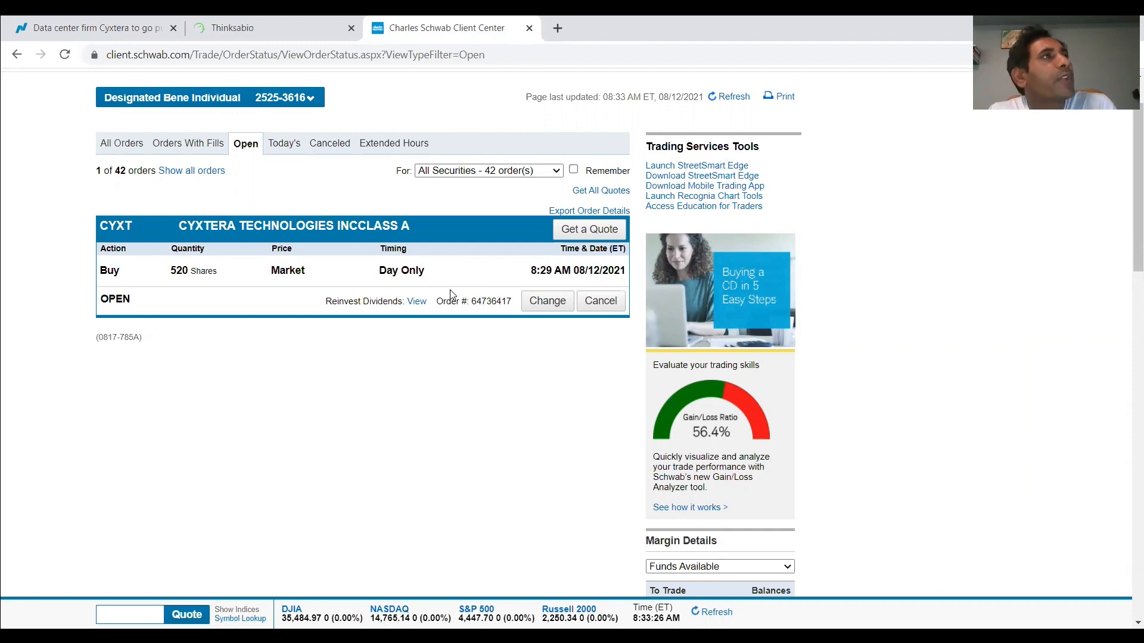
pyautogui.moveTo(426, 136)
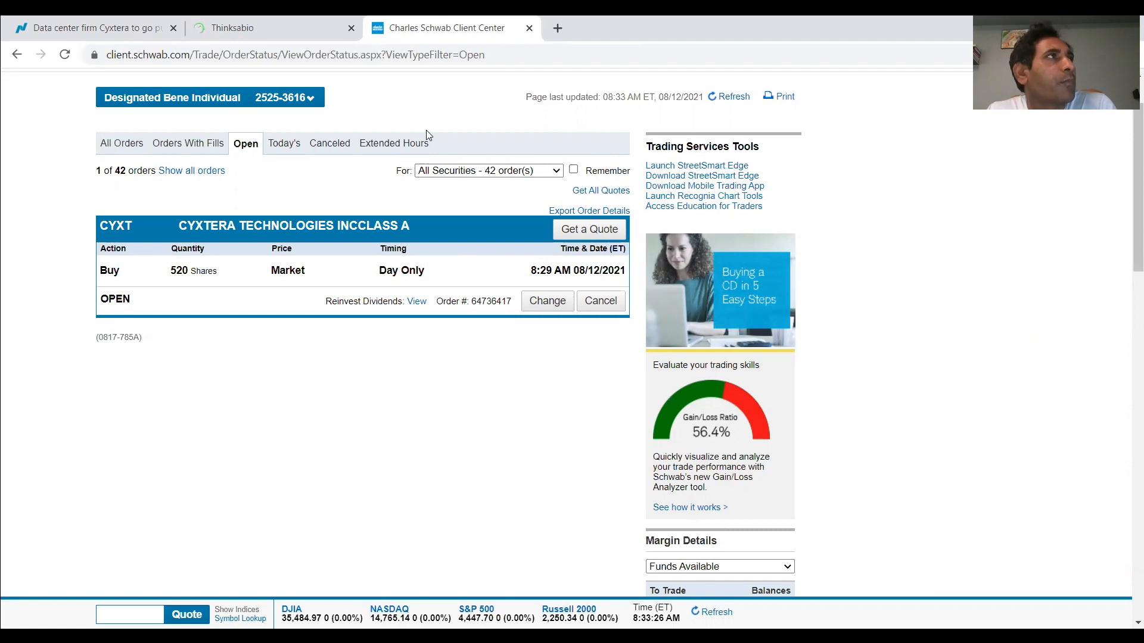
pyautogui.click(273, 27)
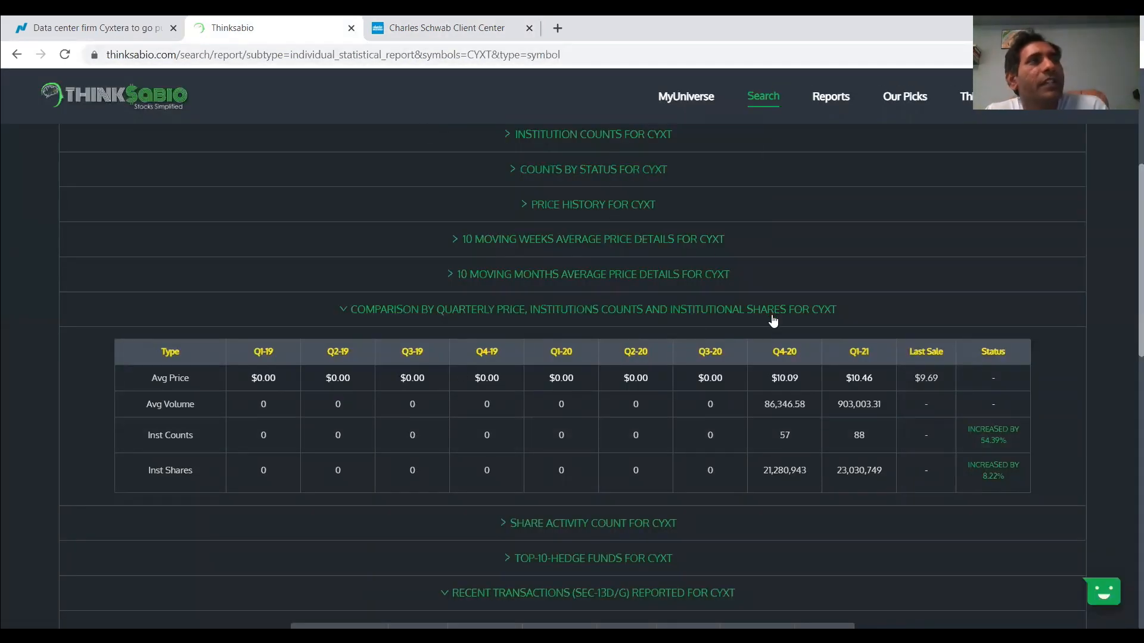
pyautogui.moveTo(791, 331)
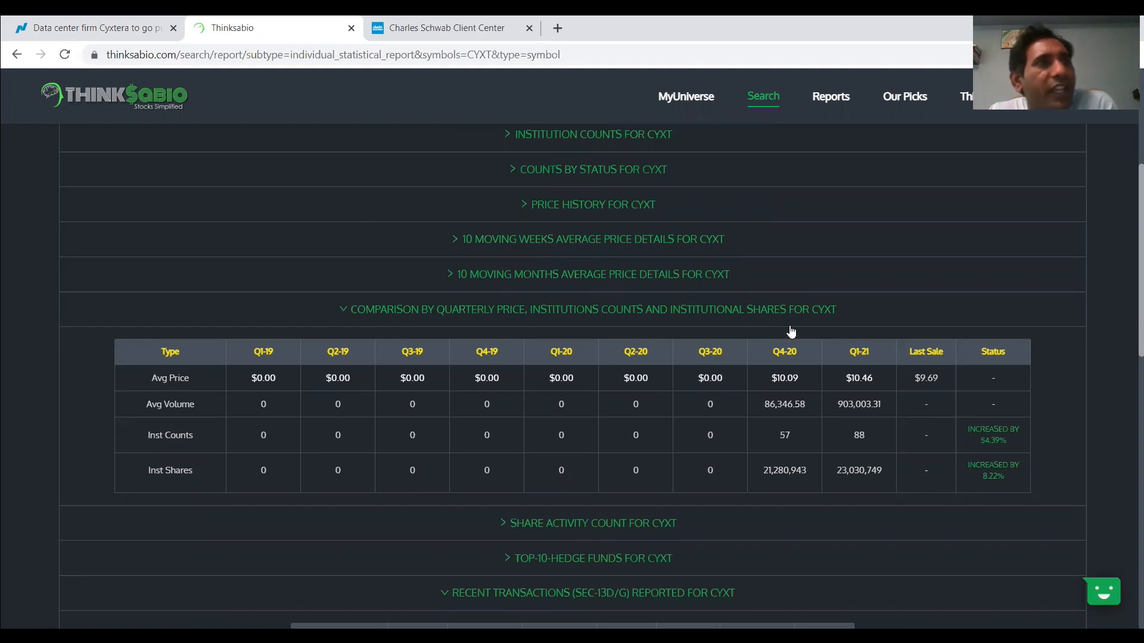
pyautogui.moveTo(843, 332)
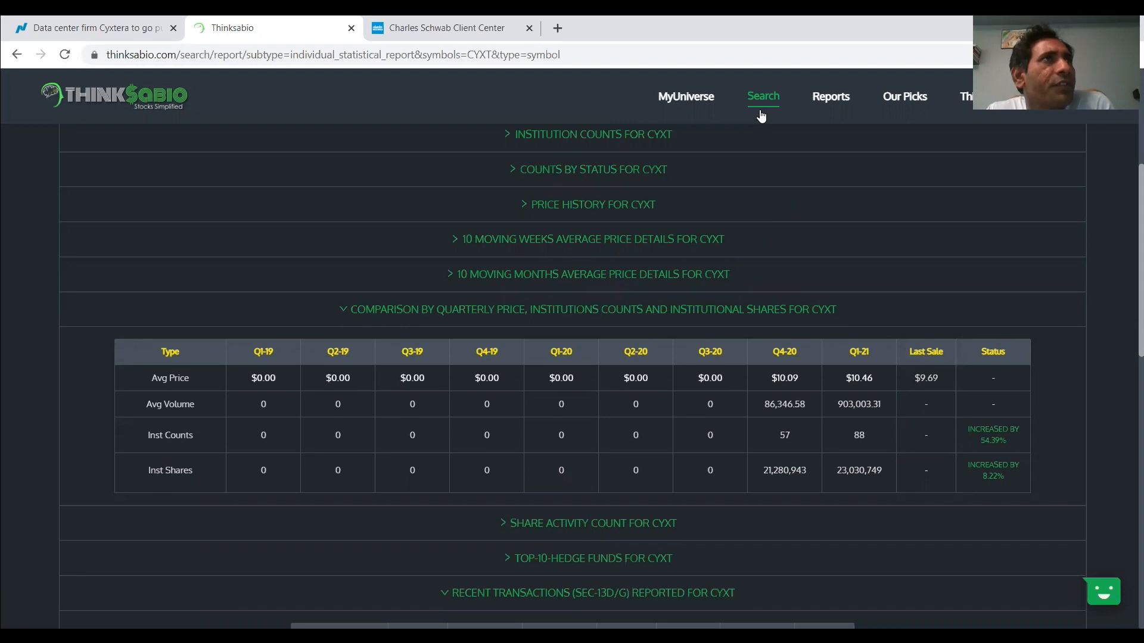
# Step: Run a new individual statistical report for CPNG, Coupang Inc
pyautogui.click(762, 96)
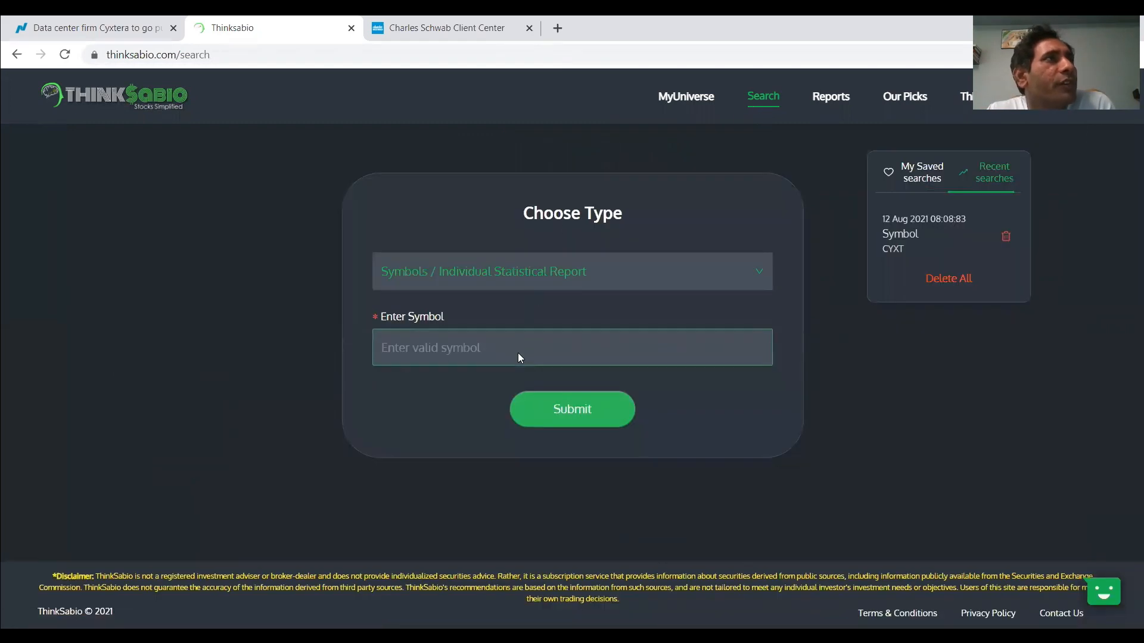
pyautogui.write('CPNG')
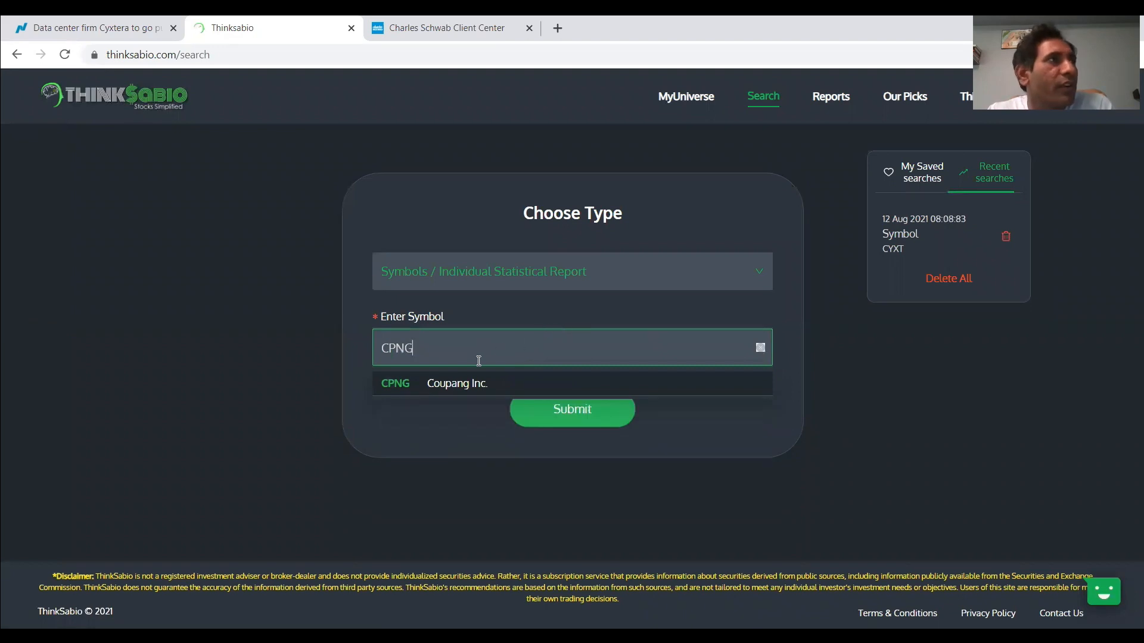
pyautogui.click(457, 382)
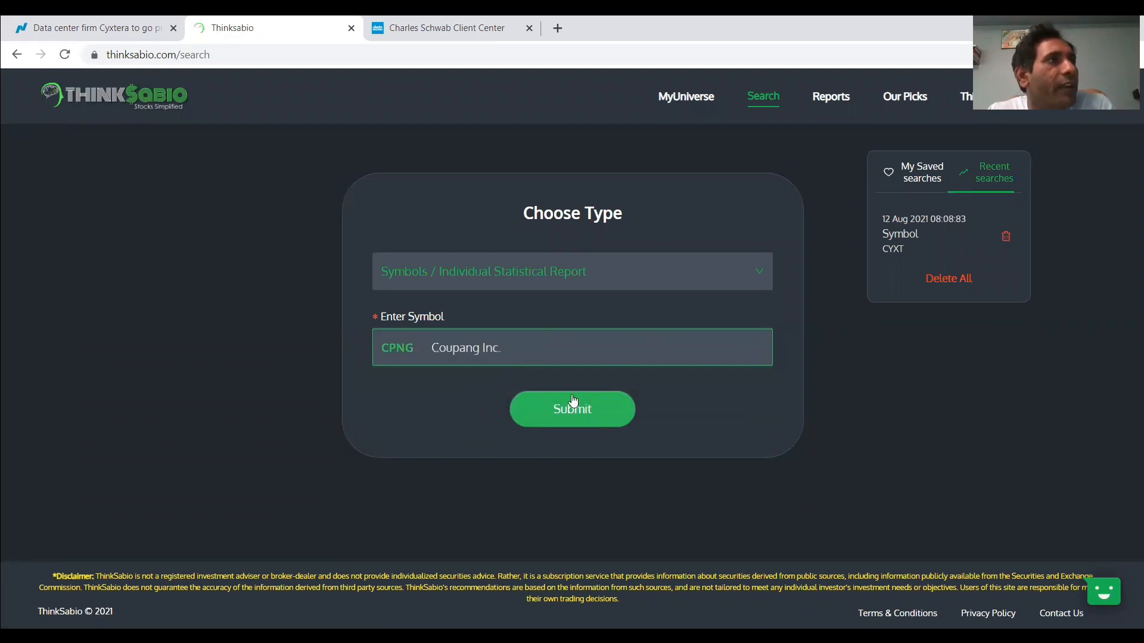
pyautogui.click(572, 409)
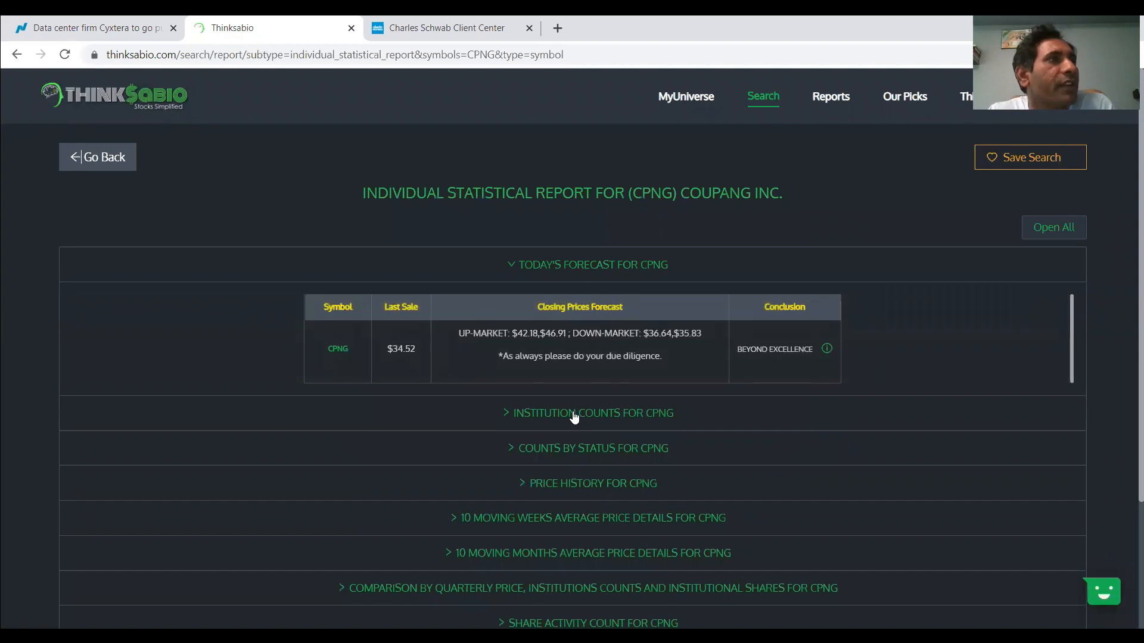
# Step: Expand CPNG's institution counts, top 10 institutions/insiders owning and top 10 hedge funds tables
pyautogui.click(593, 414)
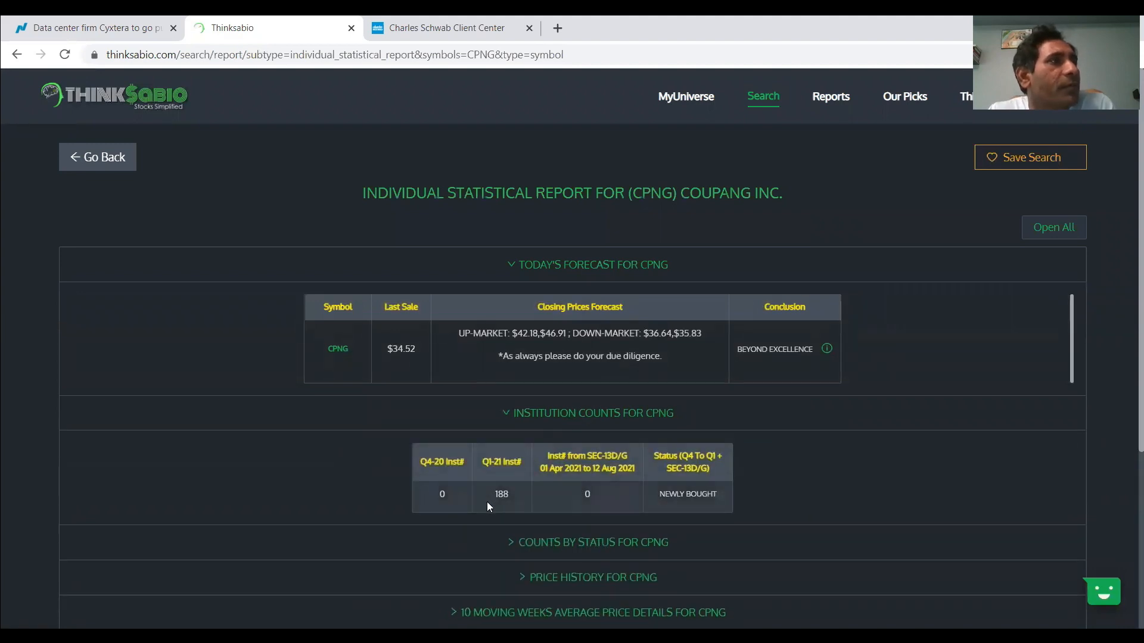
pyautogui.scroll(-3)
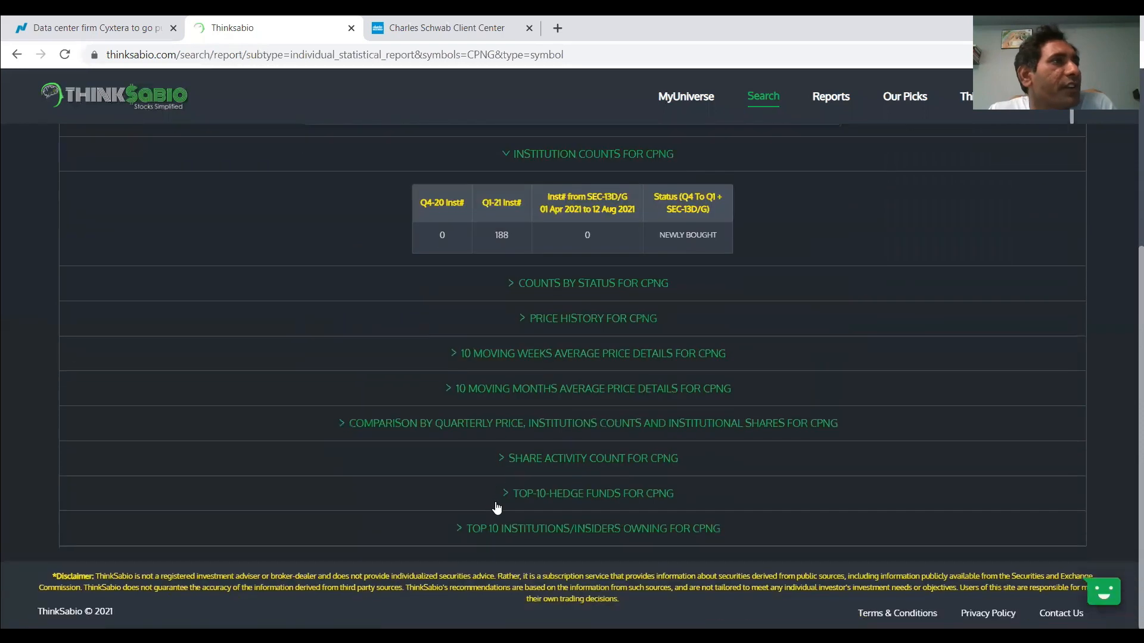
pyautogui.click(592, 527)
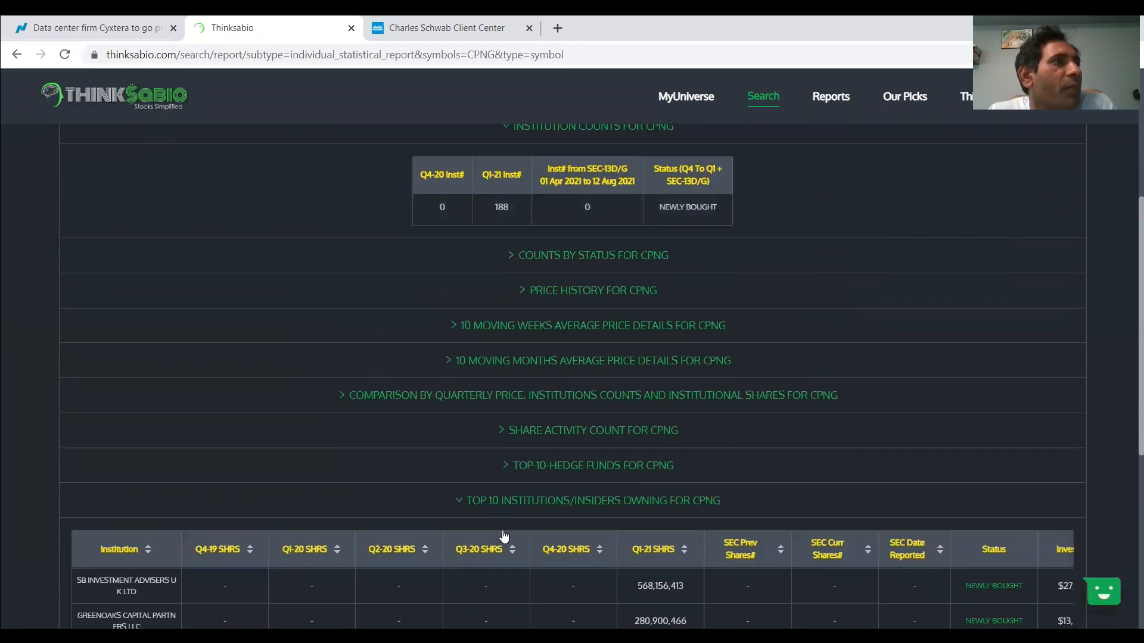
pyautogui.scroll(-3)
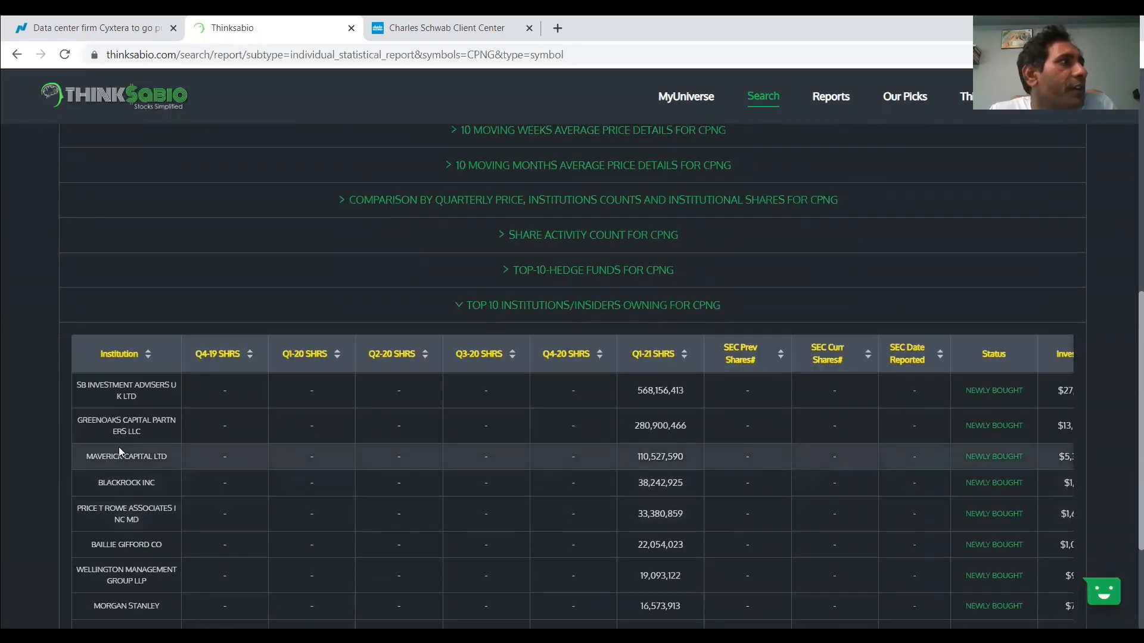
pyautogui.scroll(-3)
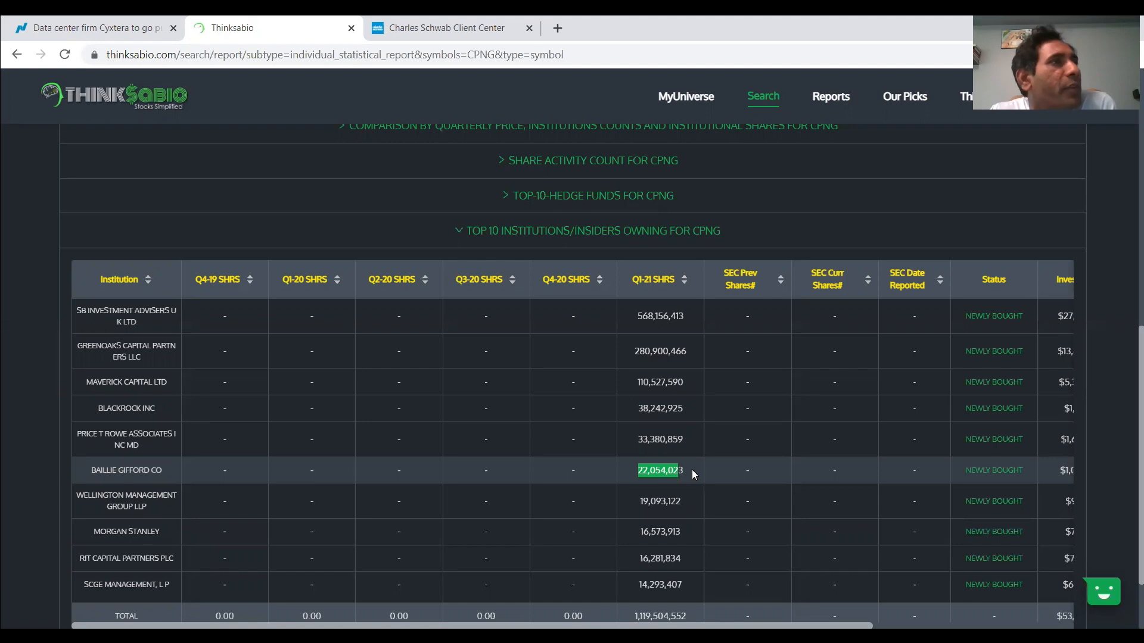
pyautogui.scroll(-3)
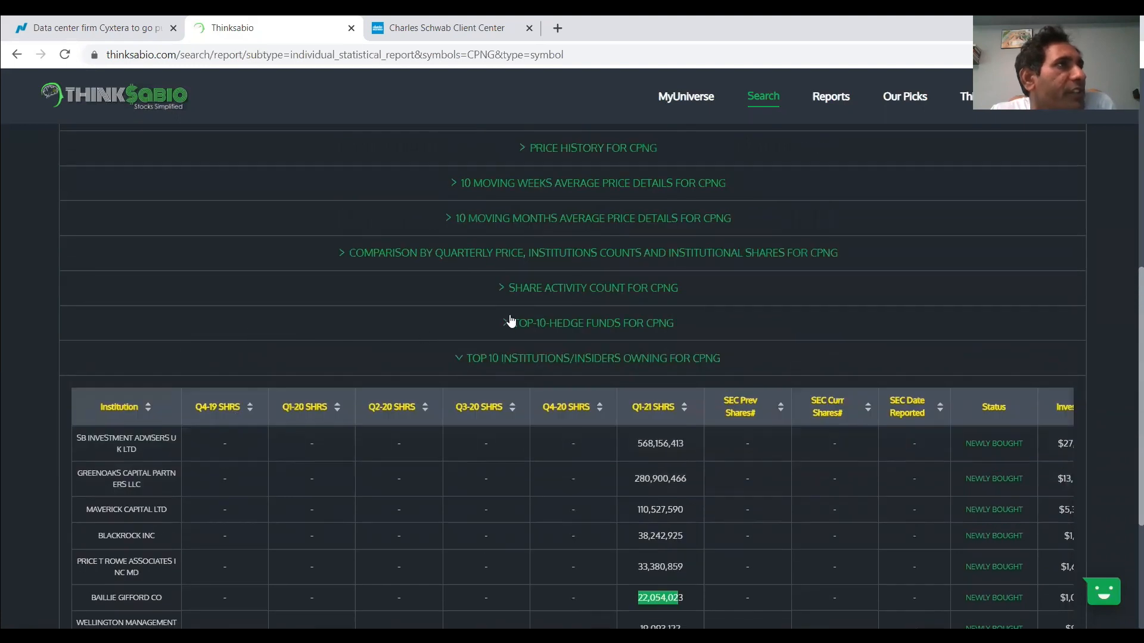
pyautogui.click(592, 323)
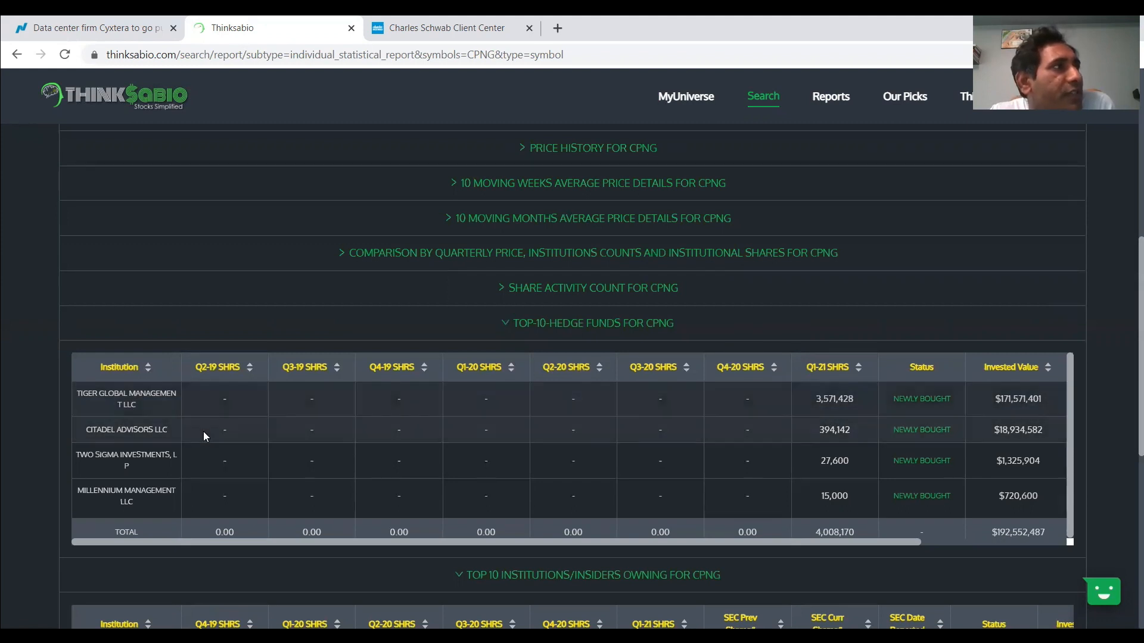
pyautogui.moveTo(152, 503)
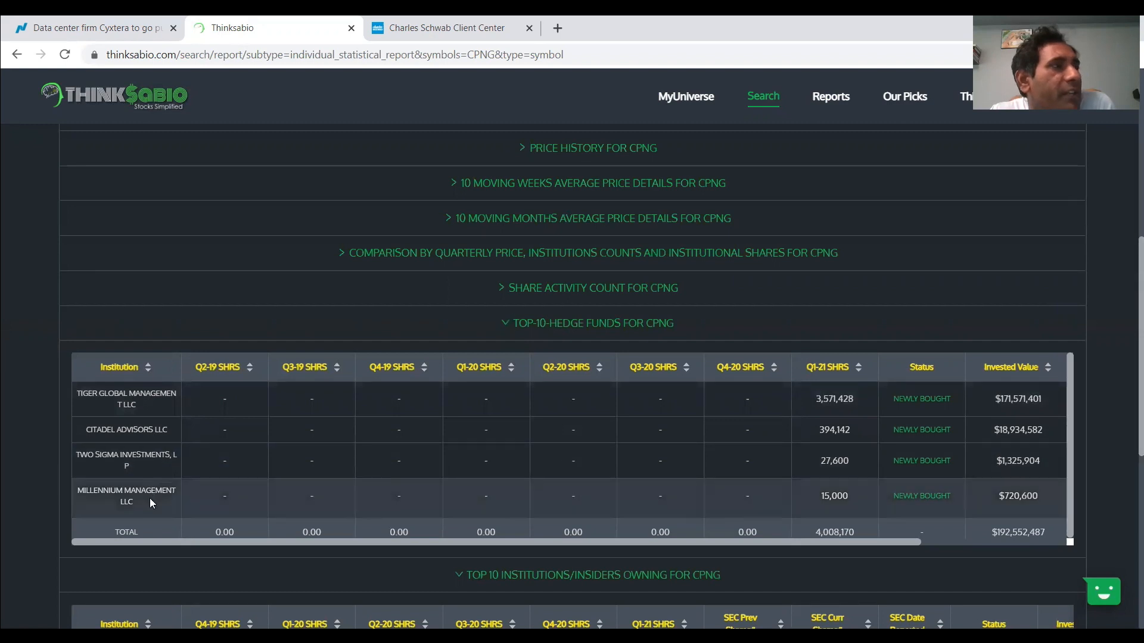
pyautogui.moveTo(647, 485)
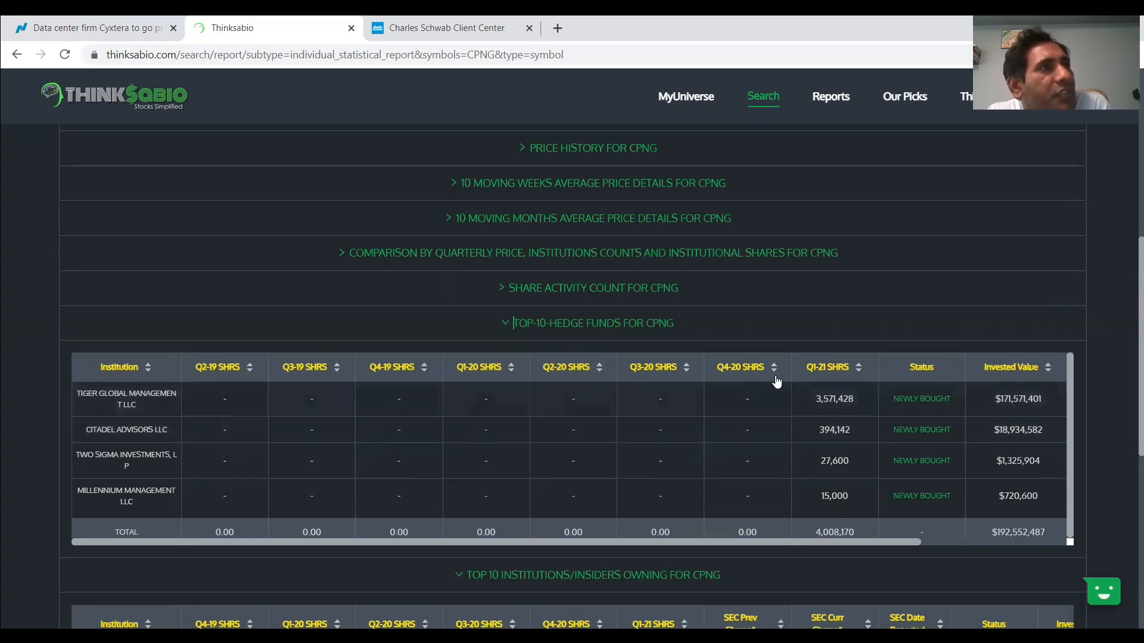
pyautogui.moveTo(628, 374)
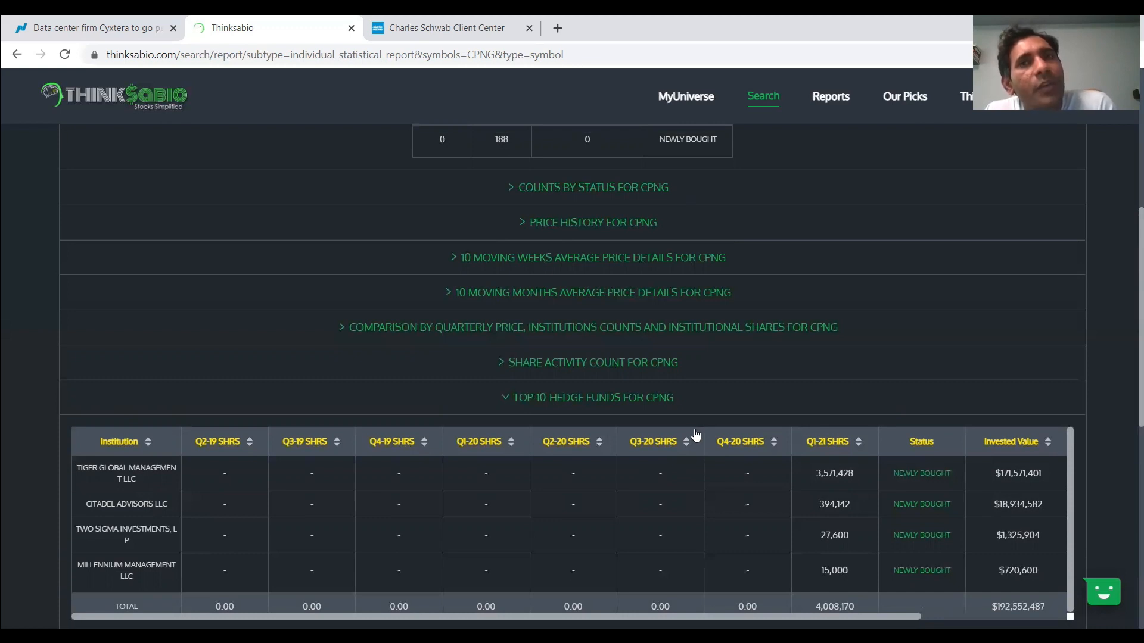
pyautogui.moveTo(742, 432)
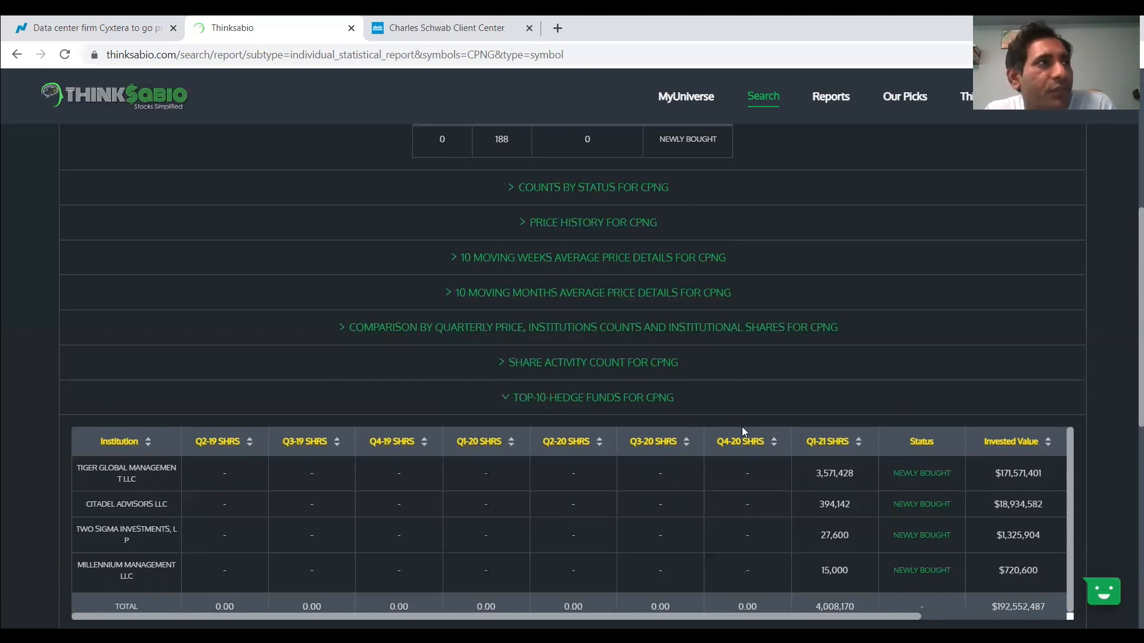
pyautogui.moveTo(738, 438)
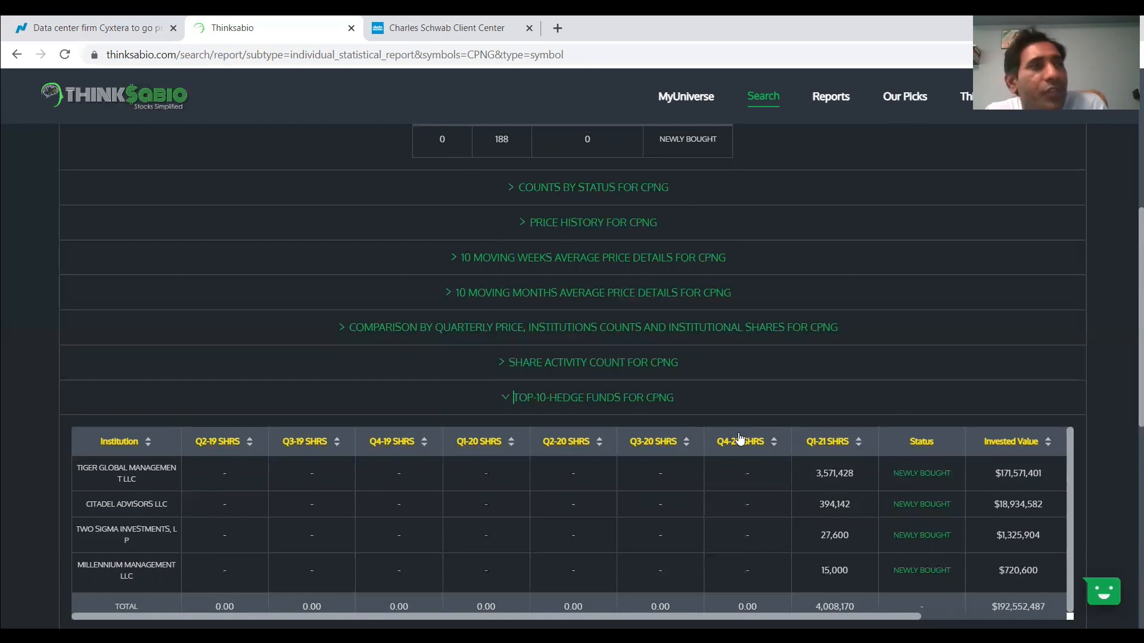
pyautogui.scroll(-3)
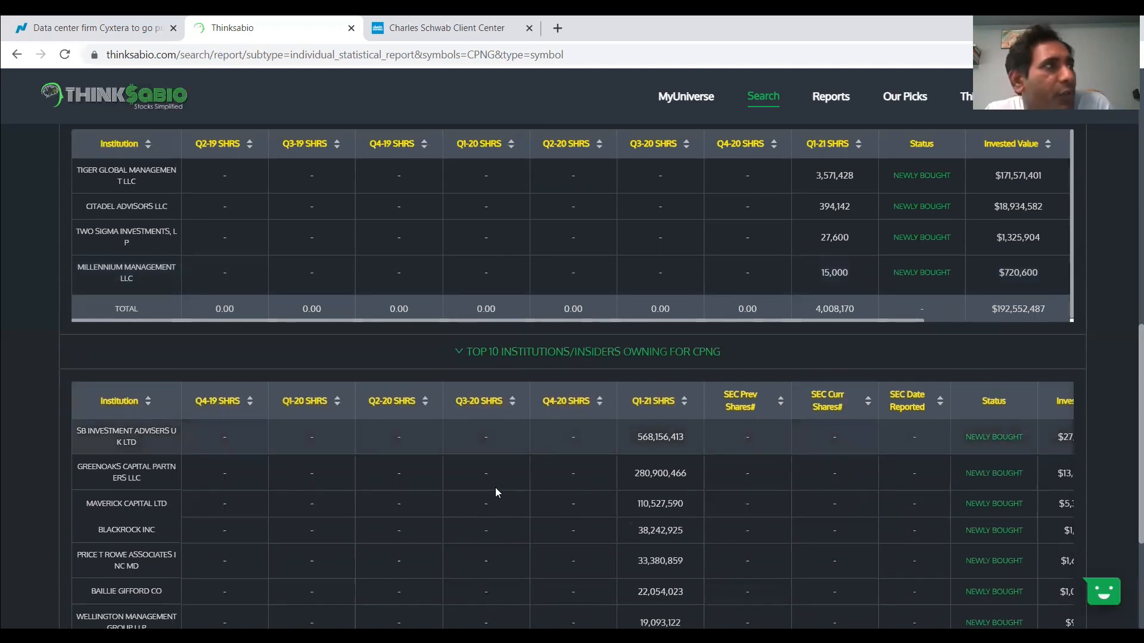
pyautogui.moveTo(392, 525)
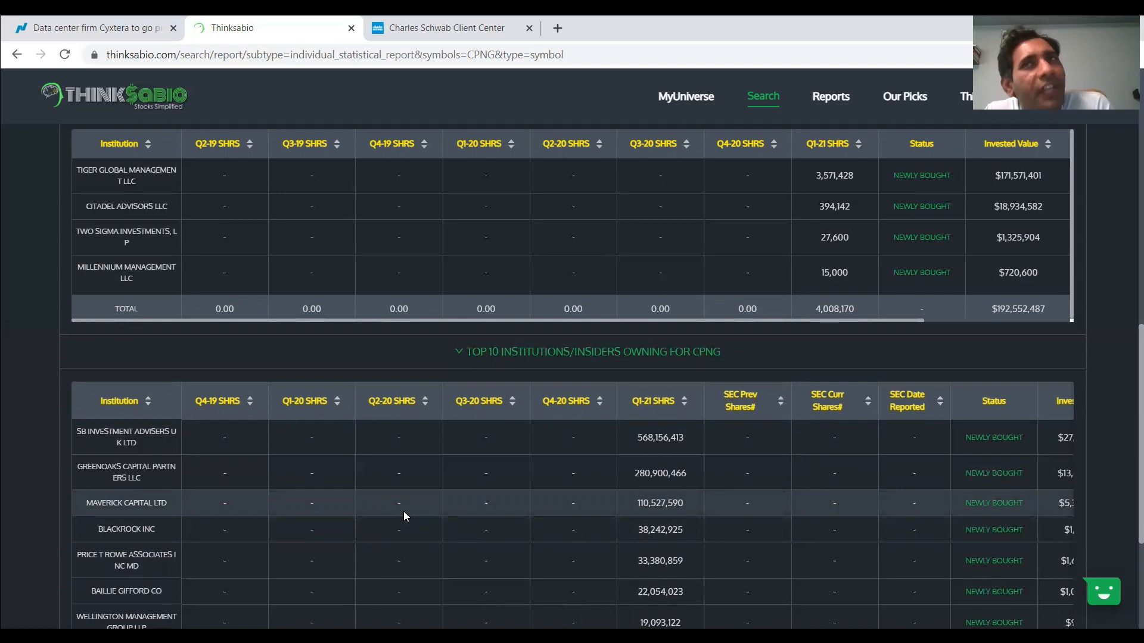
pyautogui.moveTo(425, 516)
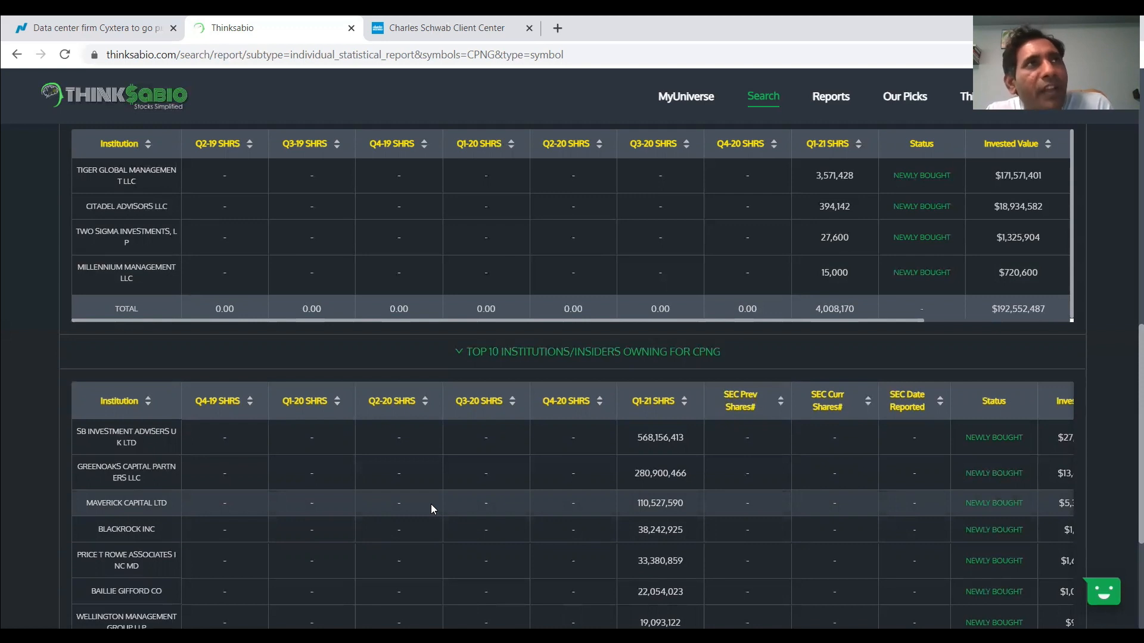
pyautogui.moveTo(436, 505)
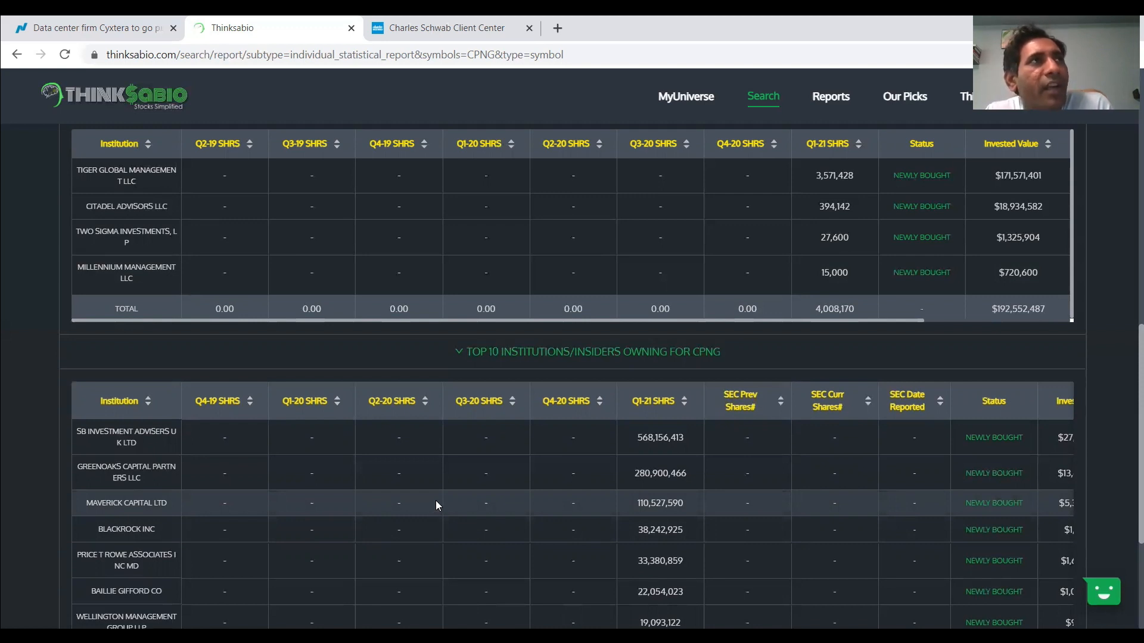
pyautogui.moveTo(524, 200)
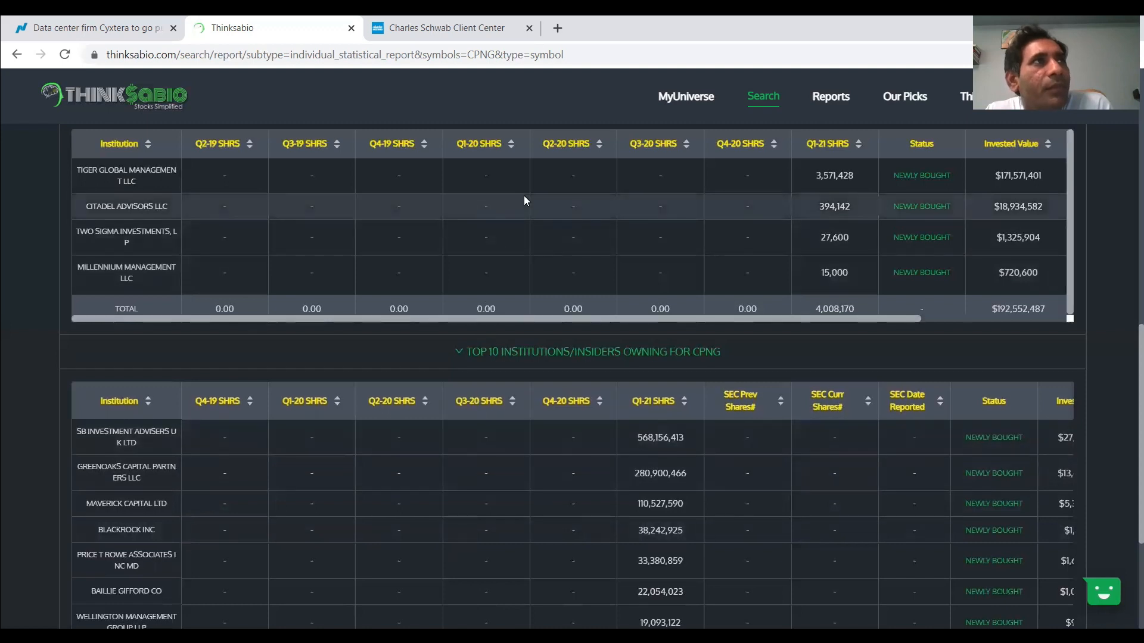